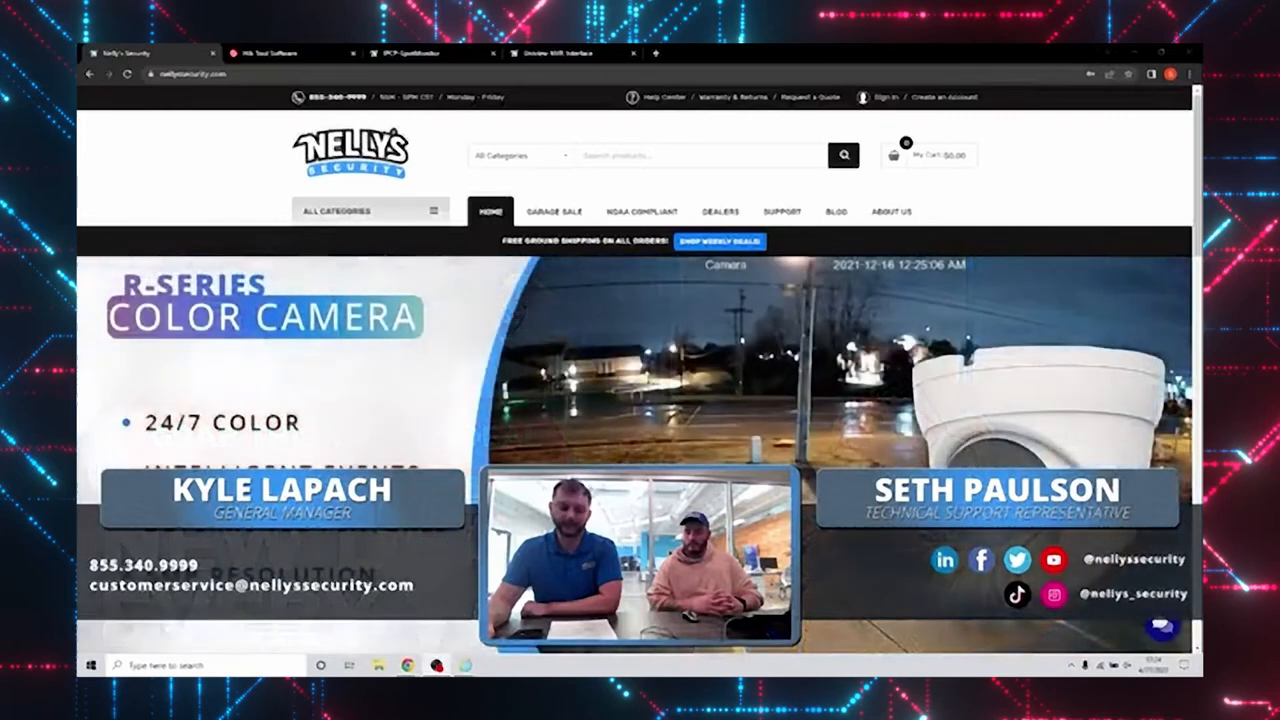
# Step: Switch to the Hikvision Storage and Network Calculator page in Chrome
pyautogui.click(264, 52)
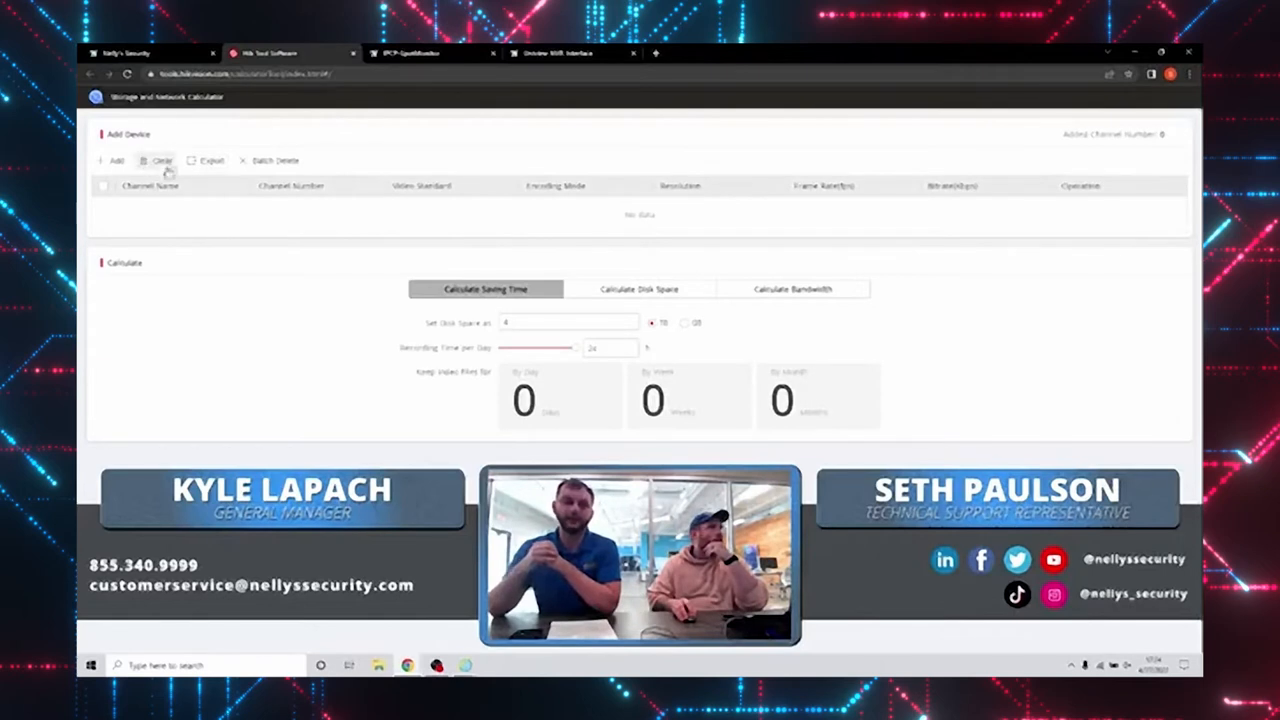
# Step: Add four camera channels and set them to 1080P (1920x1080) at 25 fps with bitrates filled
pyautogui.click(116, 160)
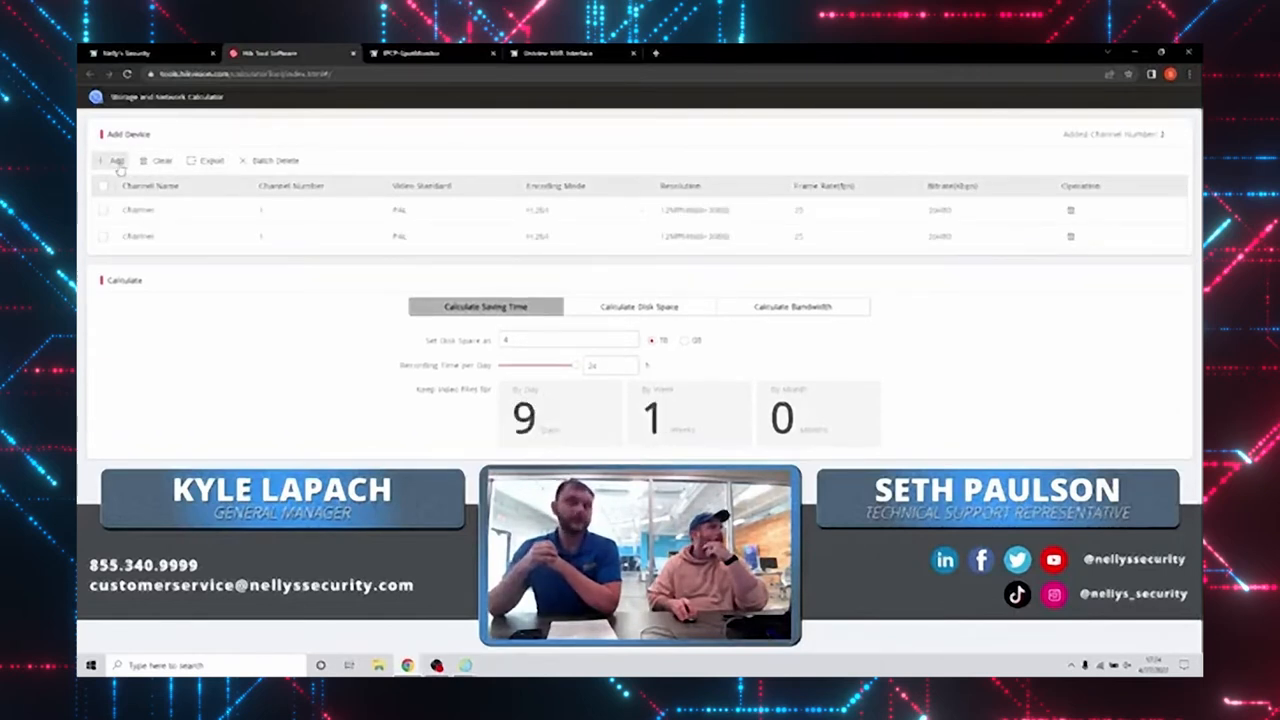
pyautogui.click(112, 160)
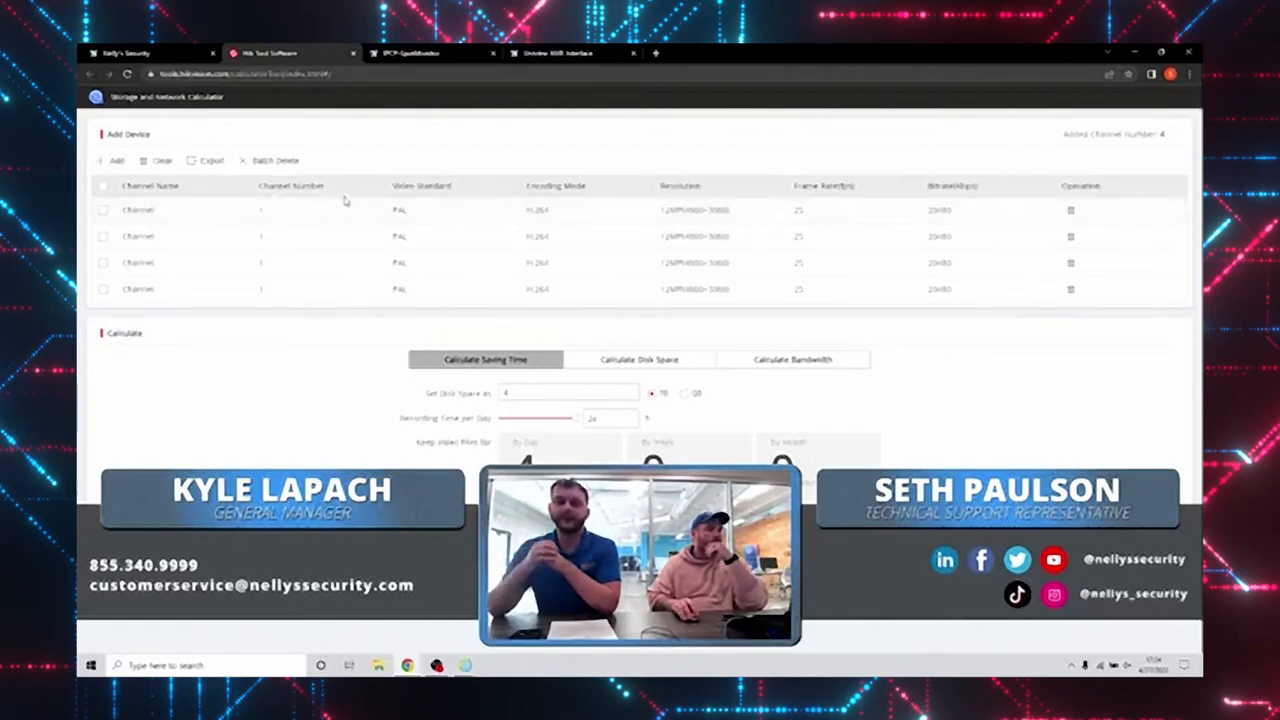
pyautogui.click(138, 210)
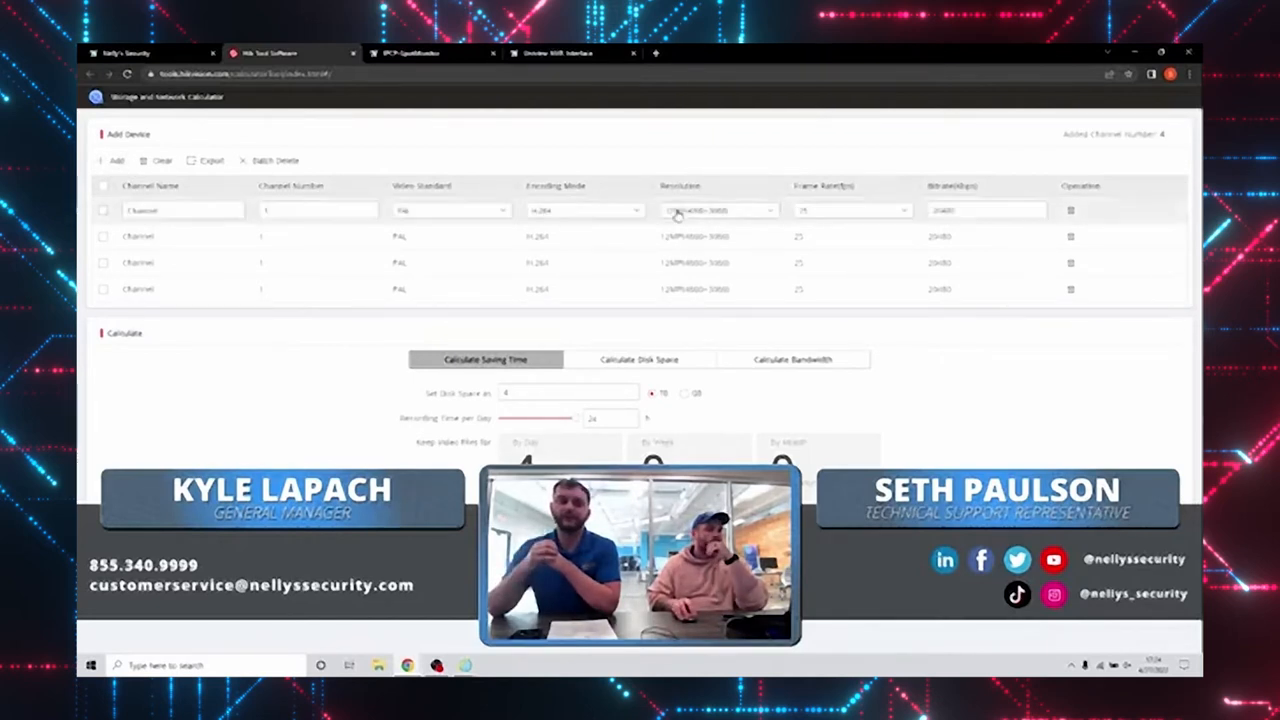
pyautogui.click(716, 210)
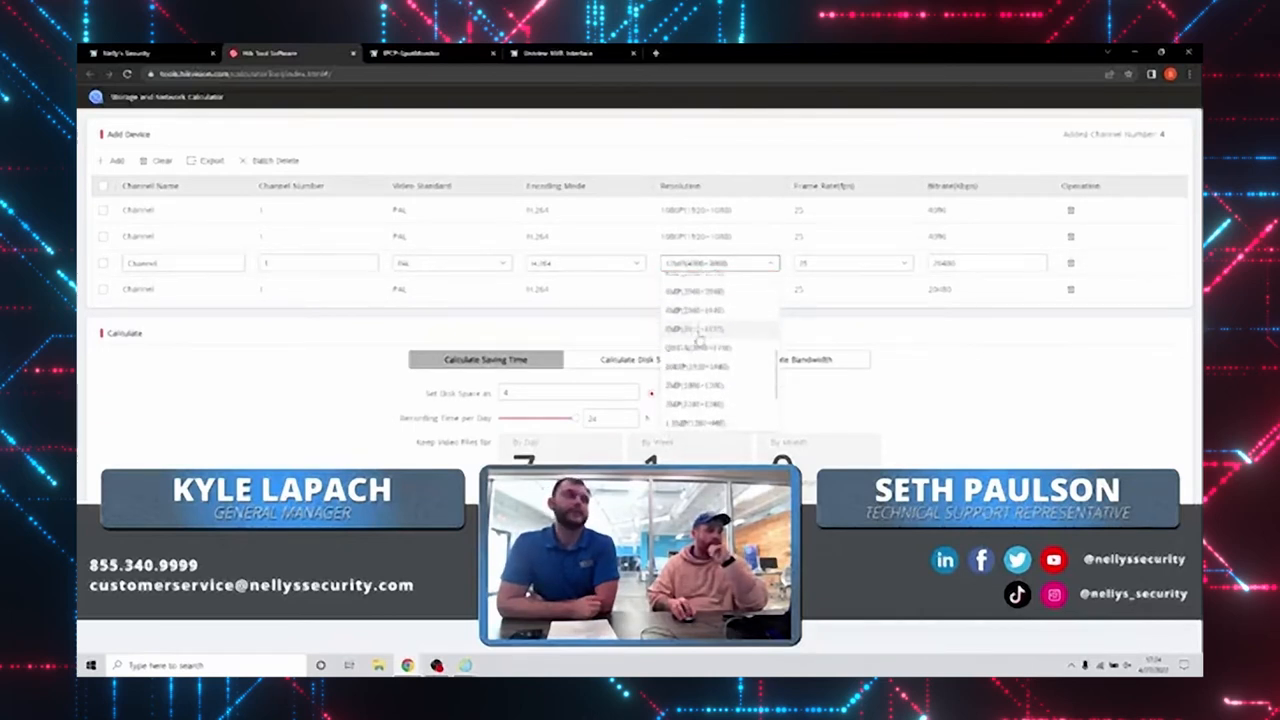
pyautogui.click(696, 328)
pyautogui.write('1')
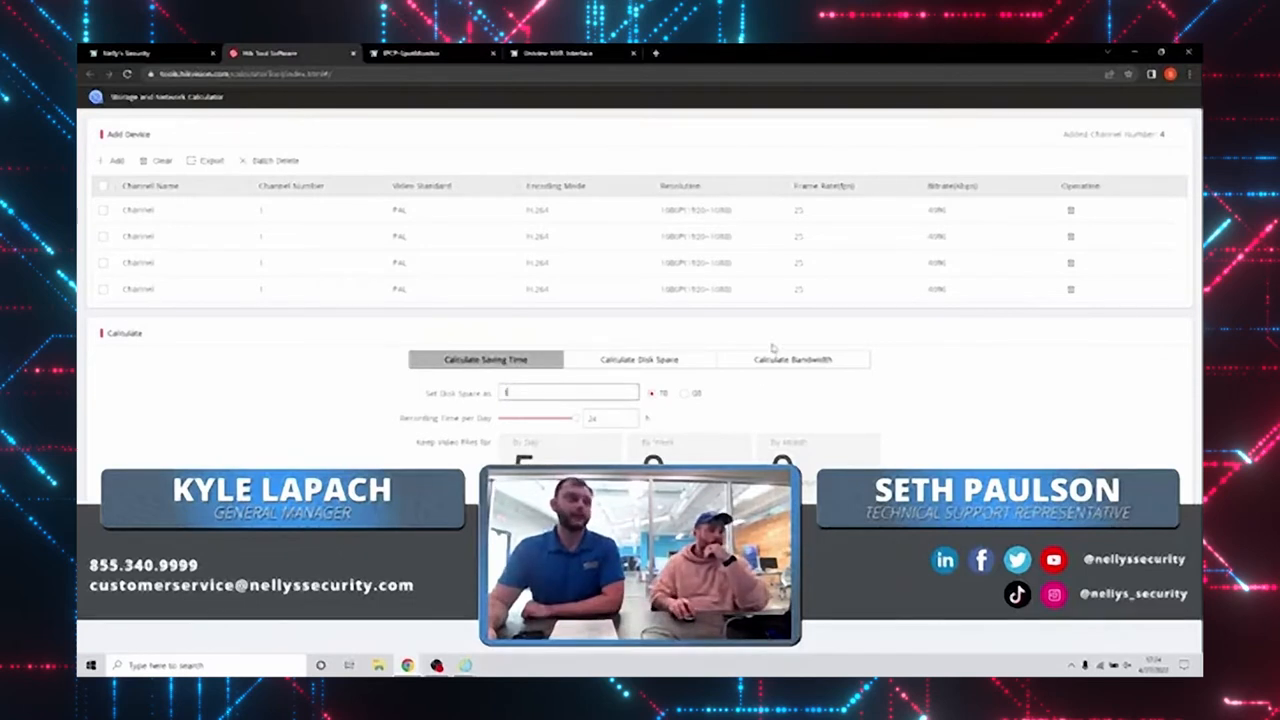
pyautogui.click(984, 210)
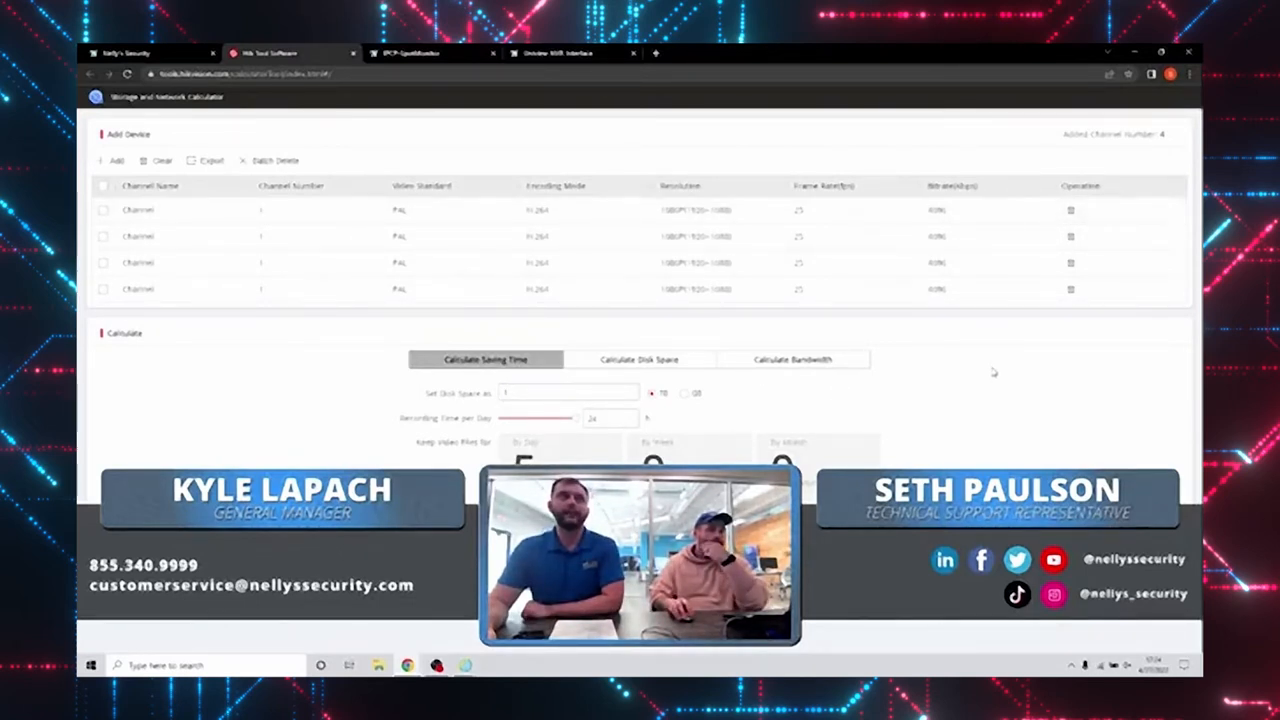
pyautogui.moveTo(978, 236)
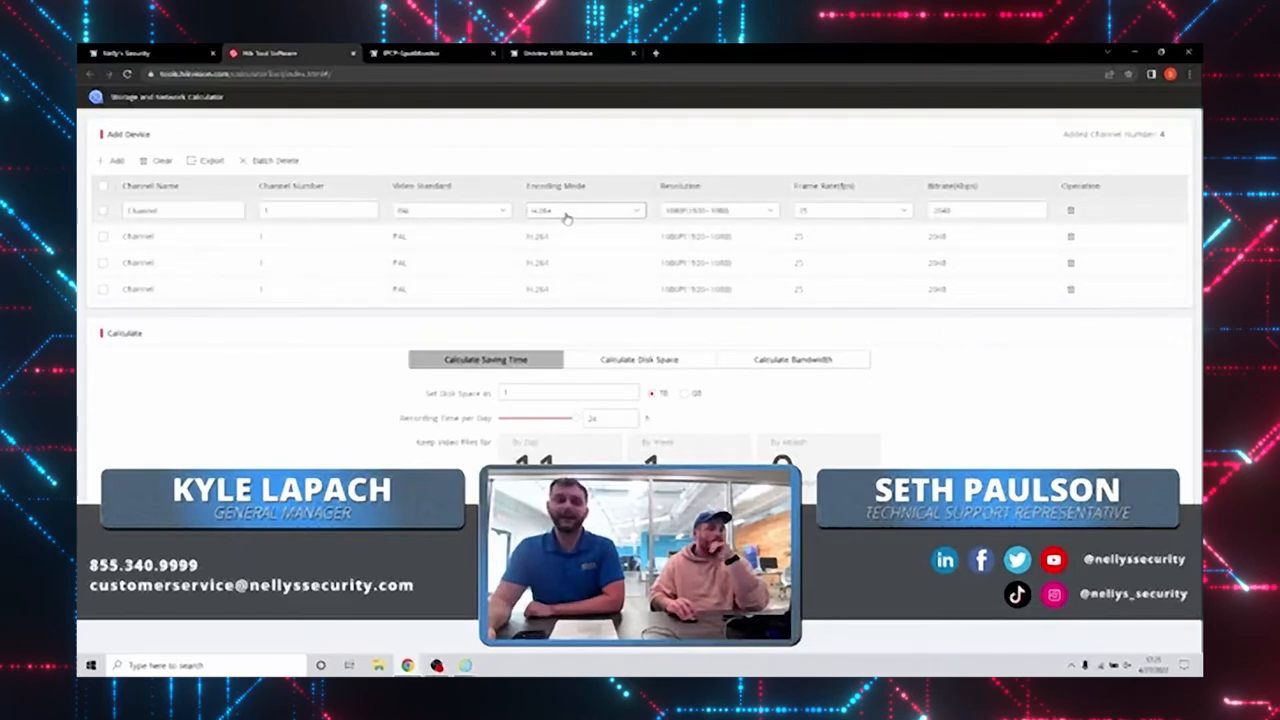
pyautogui.click(584, 210)
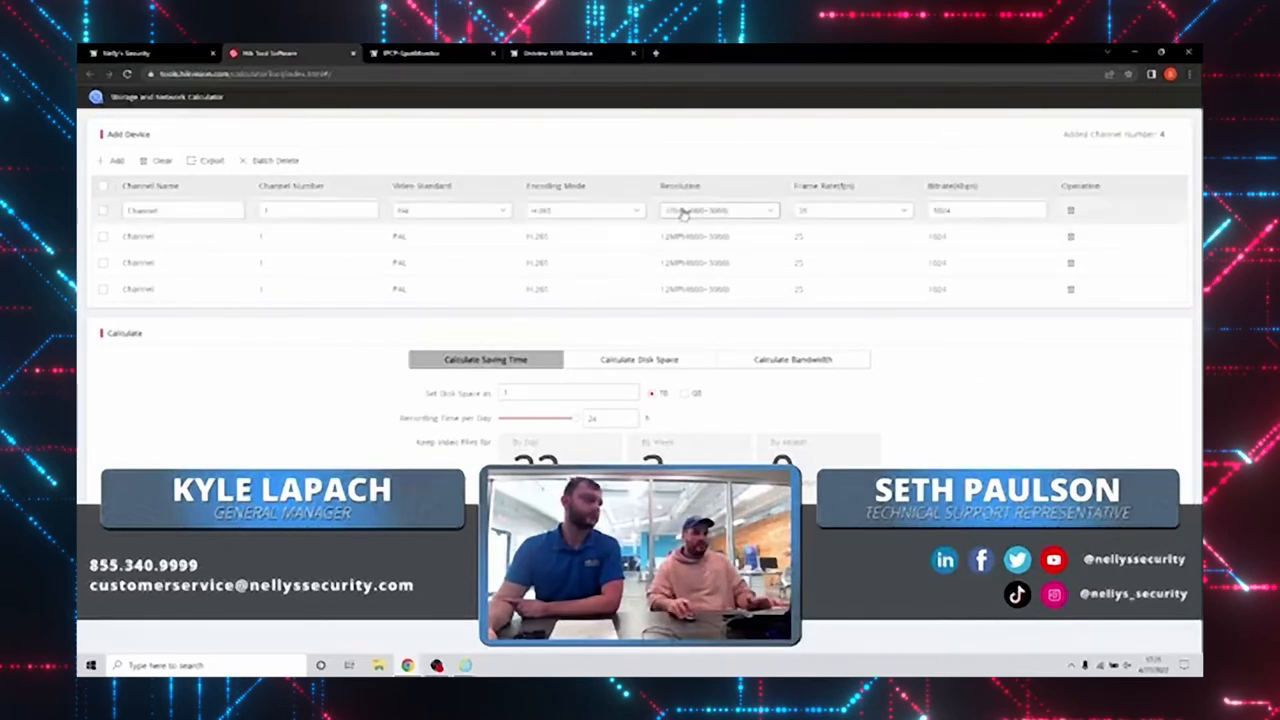
# Step: Change the channels' resolution and encoding so the bitrate recalculates to about 2048
pyautogui.click(716, 210)
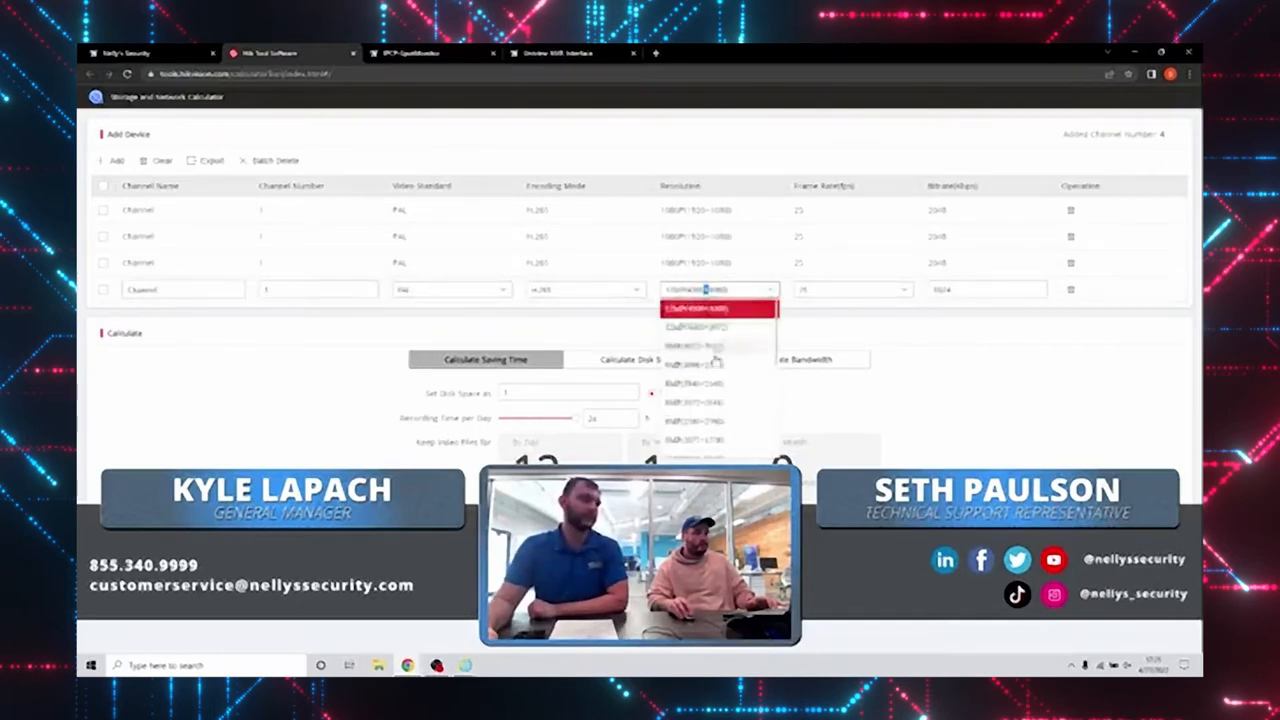
pyautogui.click(696, 308)
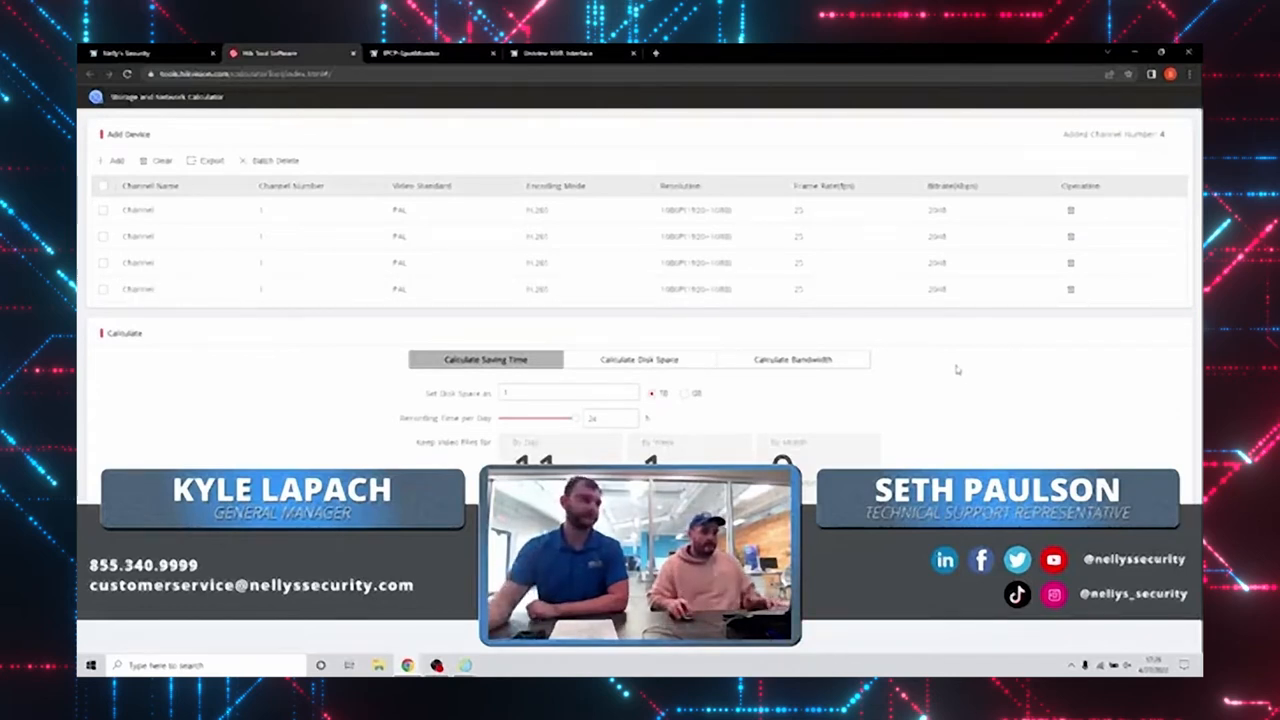
pyautogui.click(584, 210)
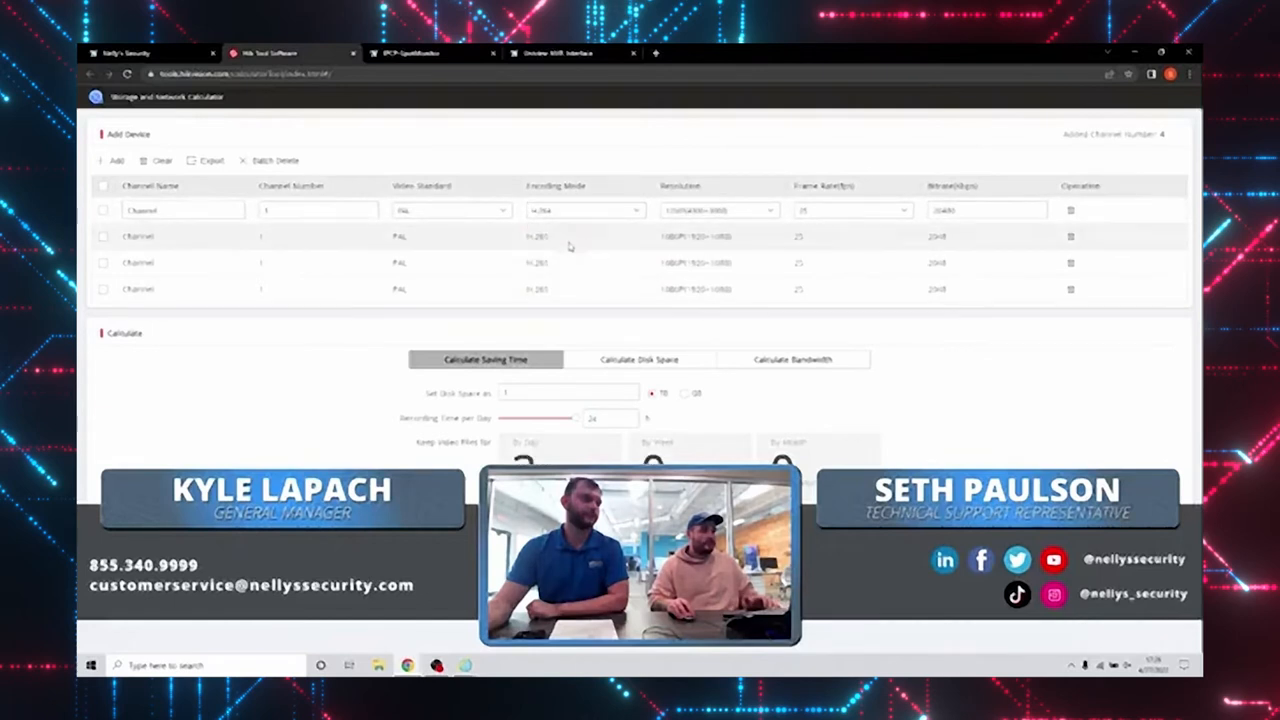
pyautogui.click(584, 236)
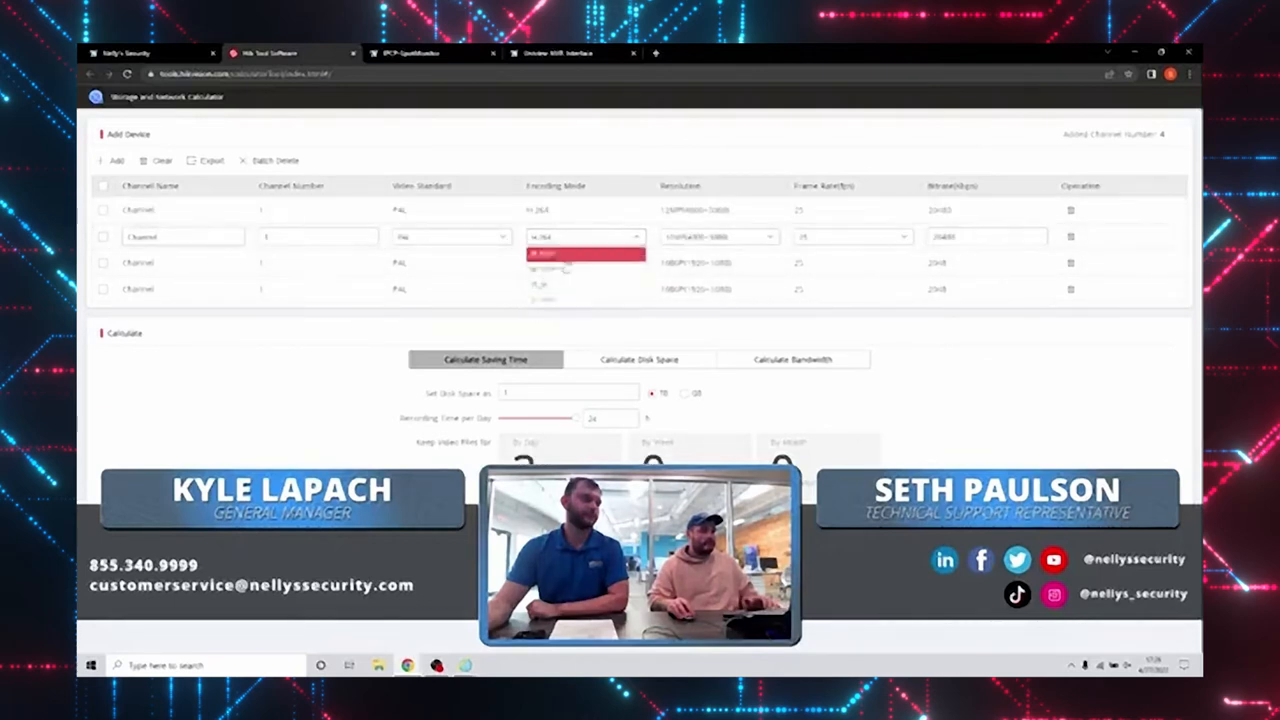
pyautogui.click(586, 252)
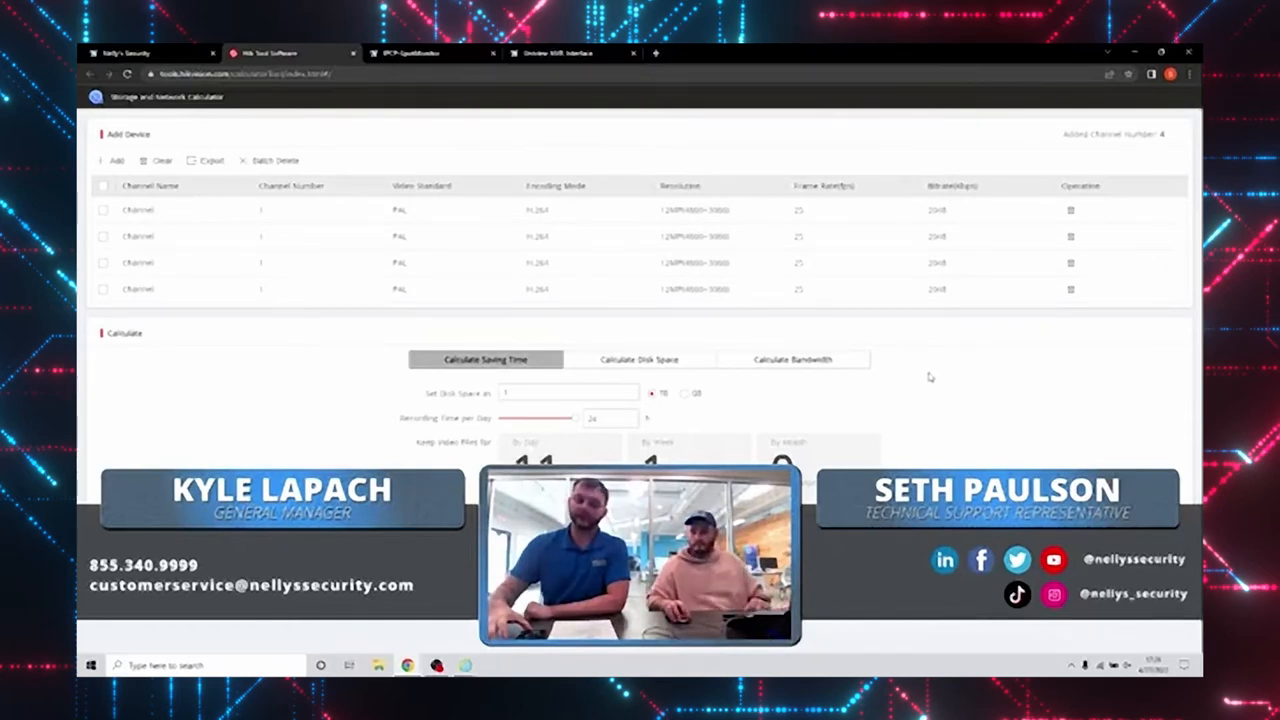
pyautogui.moveTo(812, 284)
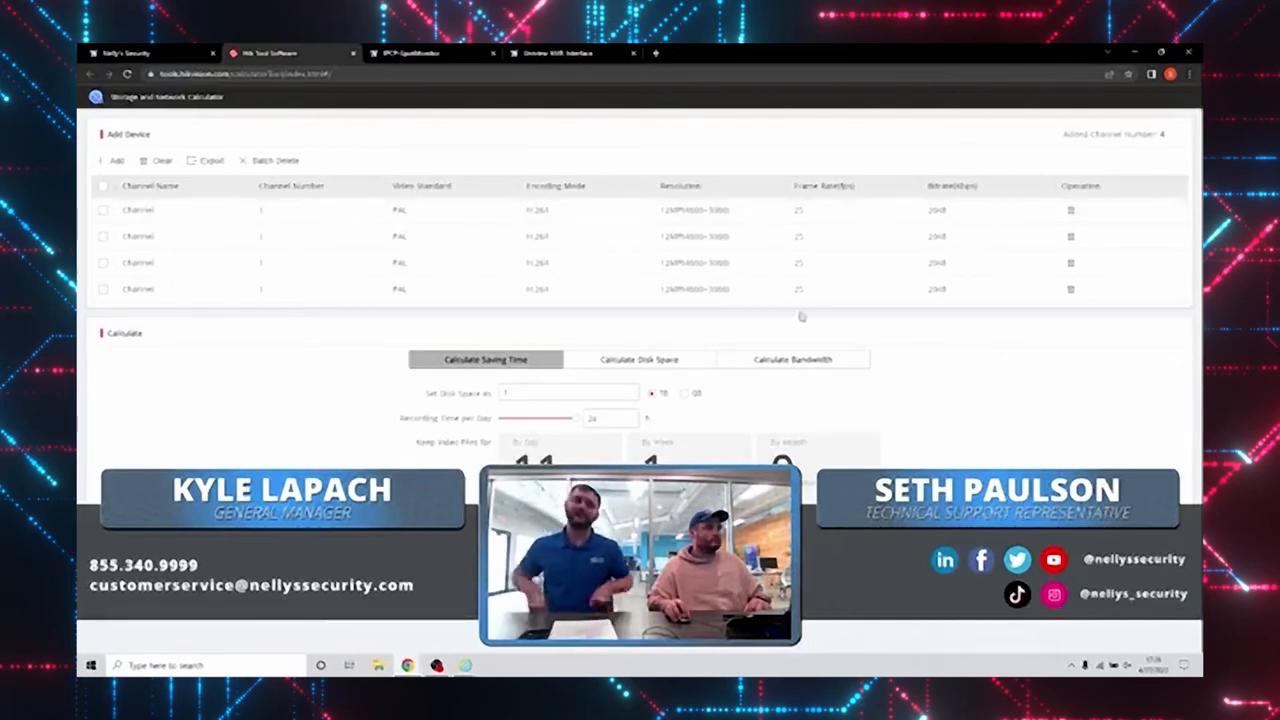
pyautogui.moveTo(694, 98)
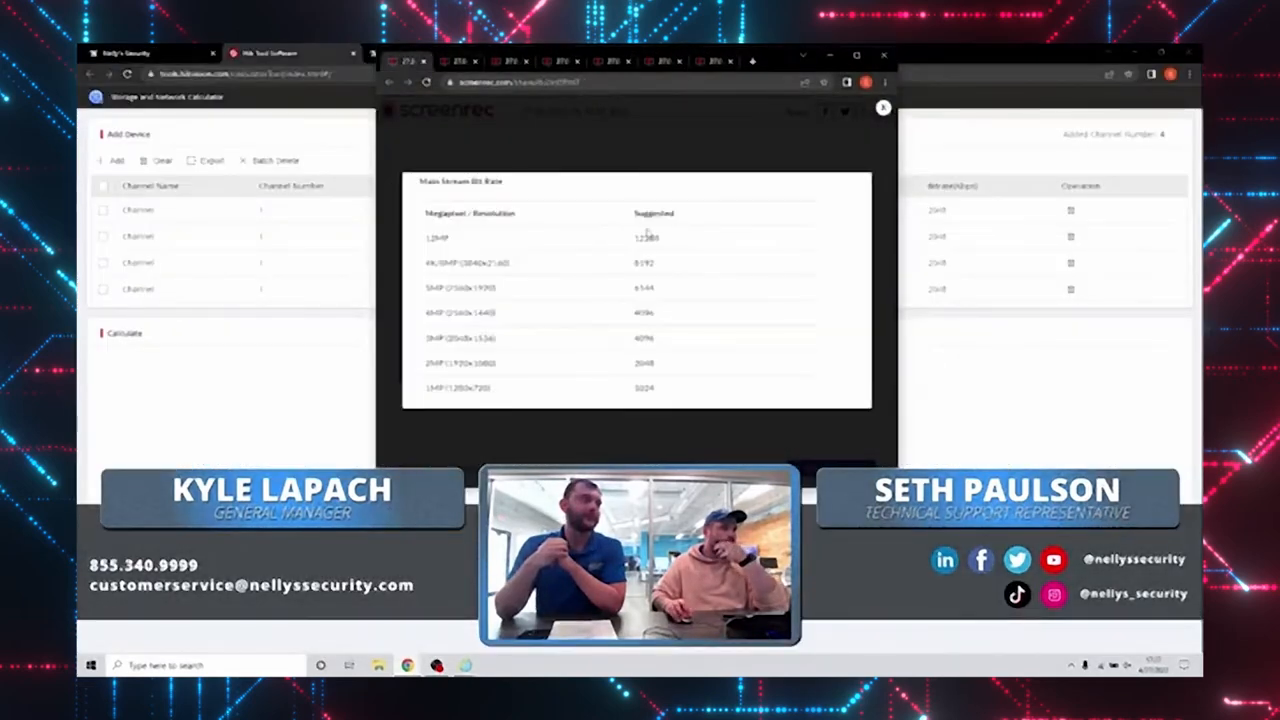
pyautogui.moveTo(768, 300)
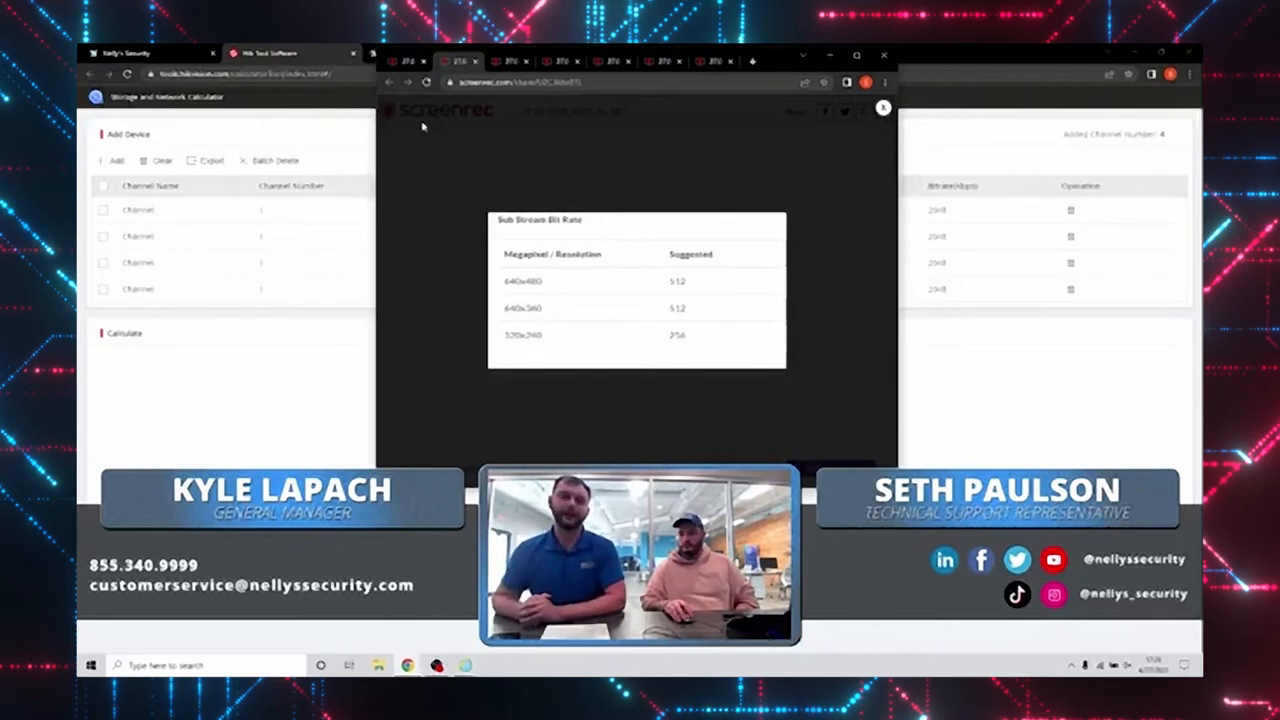
pyautogui.moveTo(420, 128)
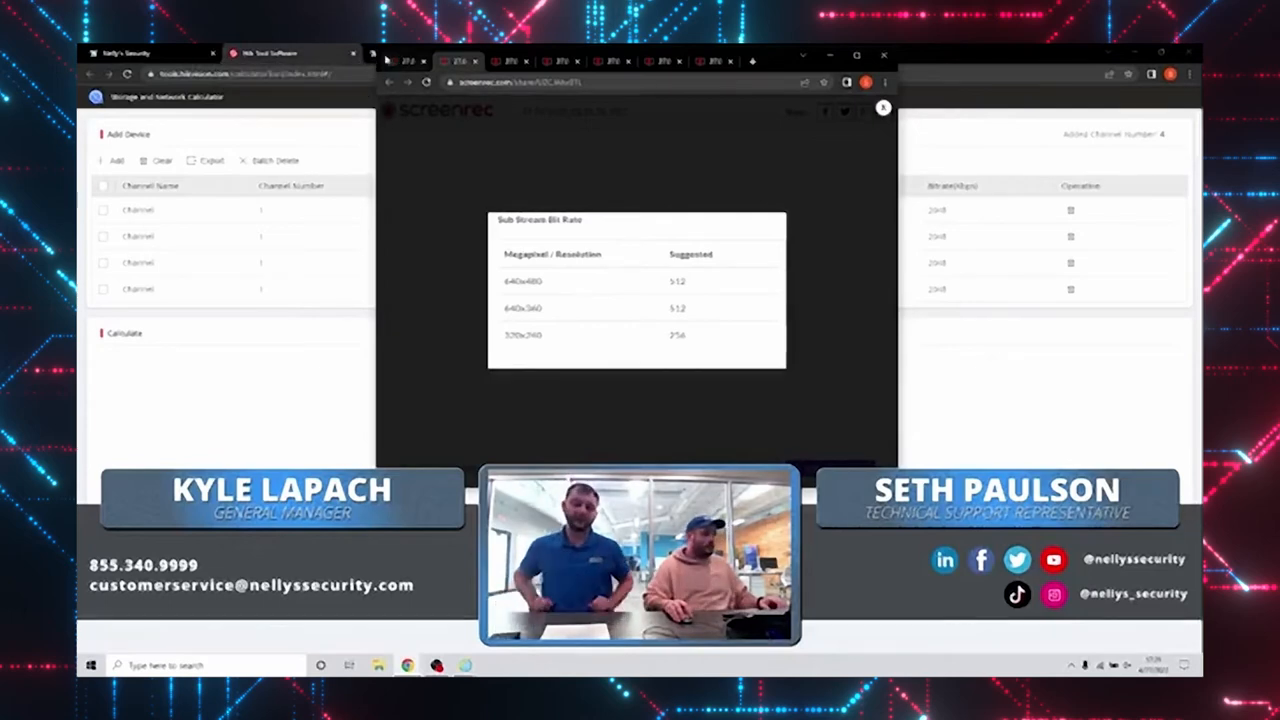
# Step: Review the IPCamPower decoder product page down through Connections to the Product Specs table
pyautogui.click(884, 108)
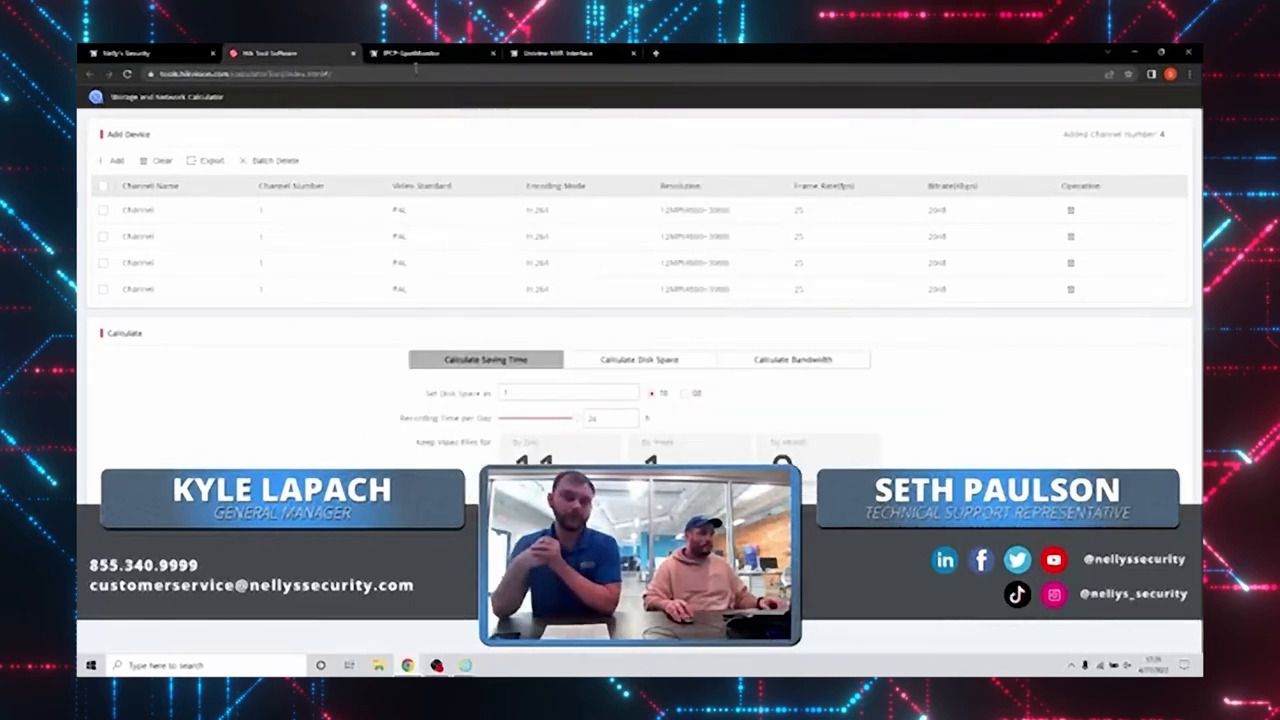
pyautogui.click(430, 52)
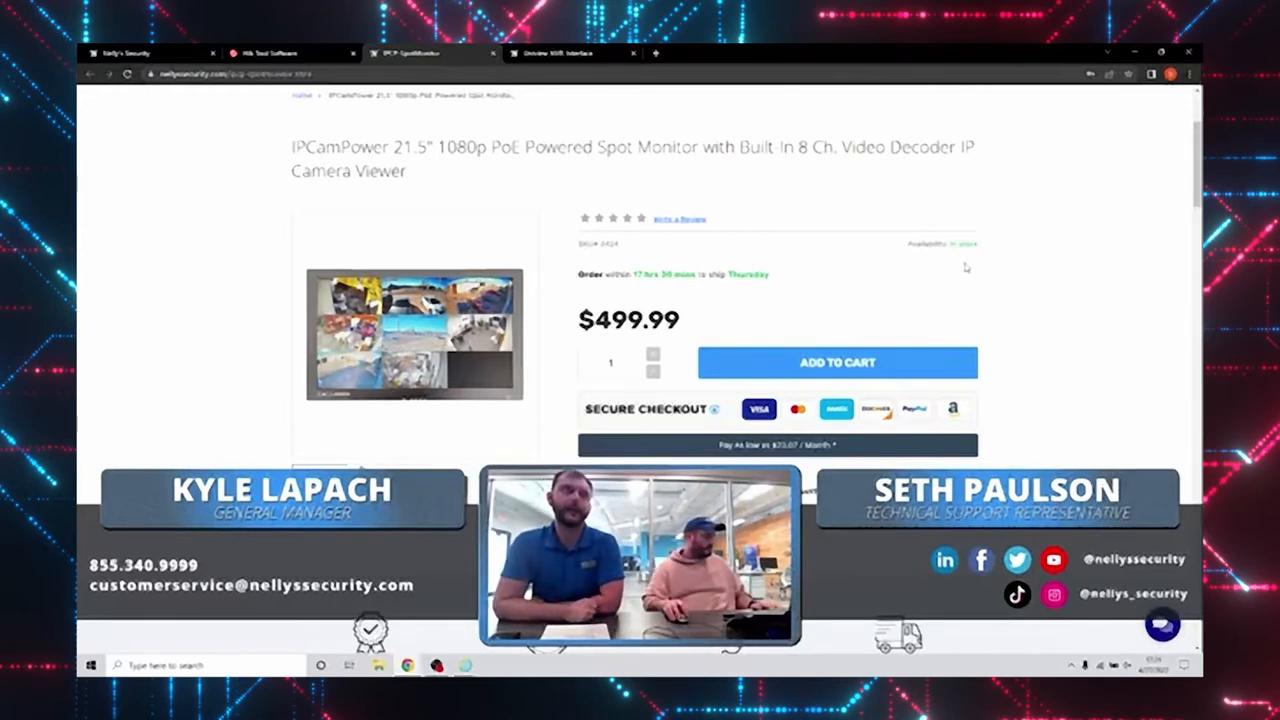
pyautogui.moveTo(924, 274)
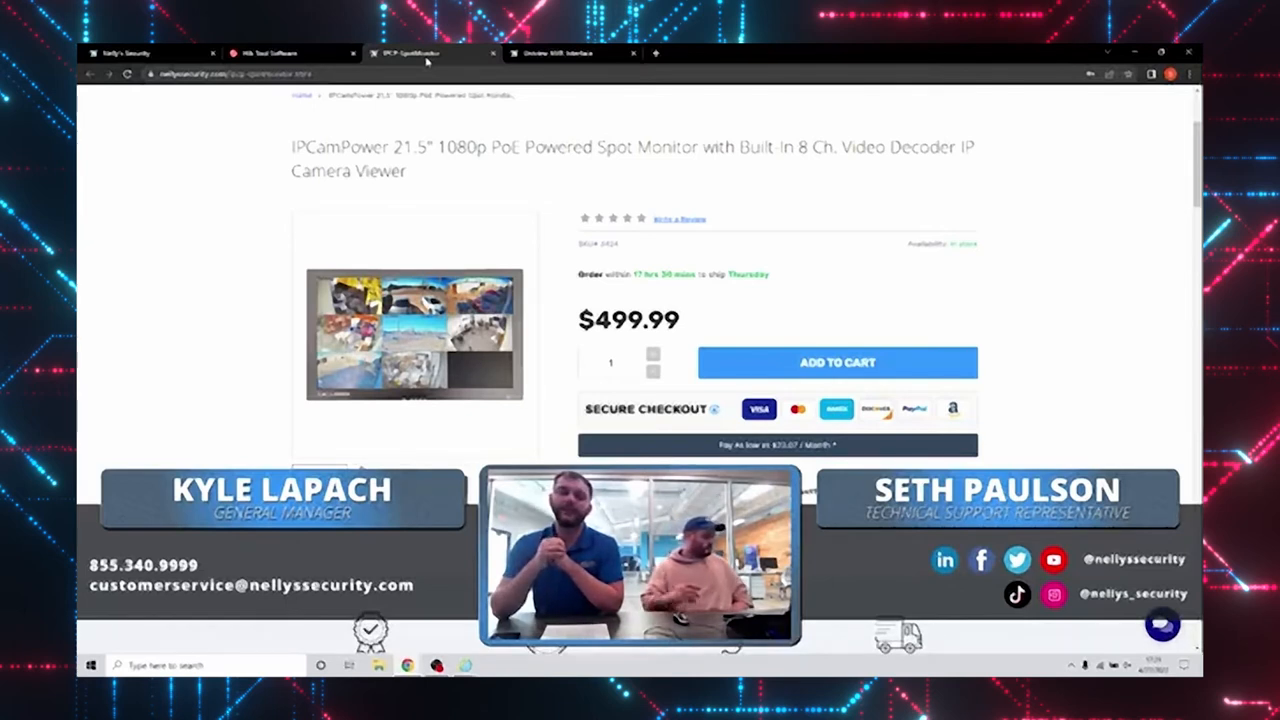
pyautogui.moveTo(536, 196)
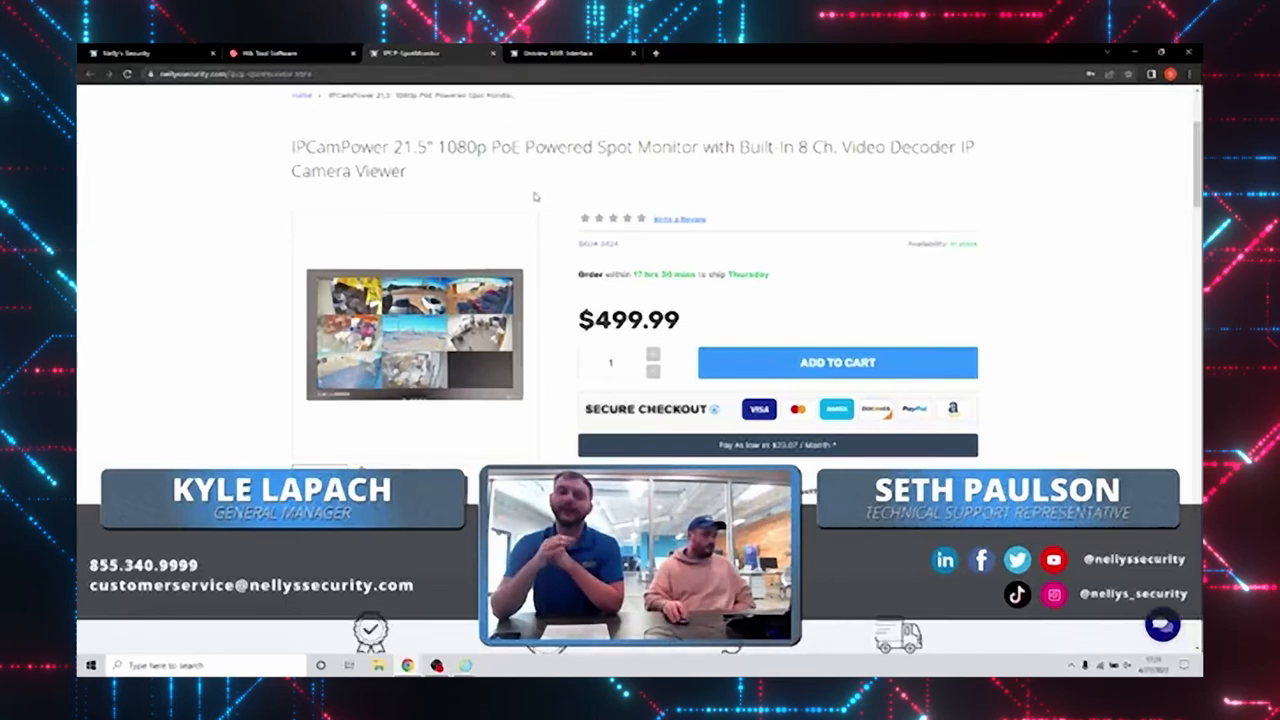
pyautogui.scroll(-3)
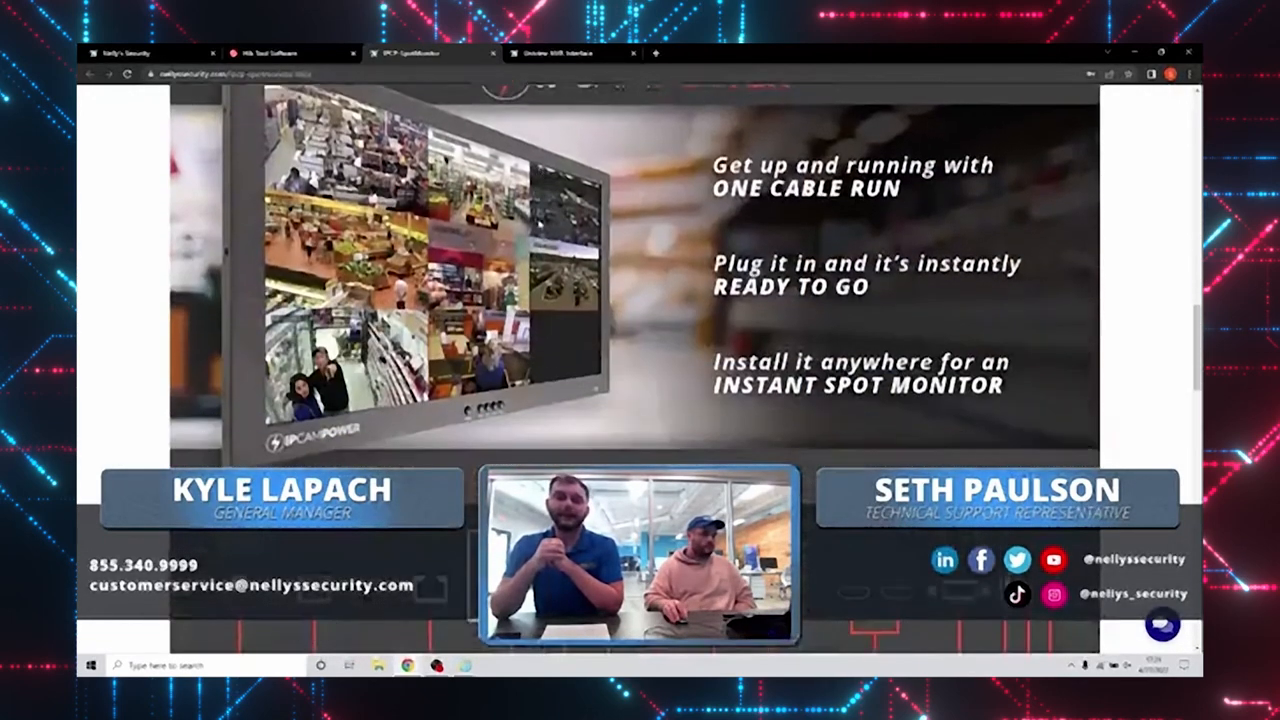
pyautogui.scroll(-3)
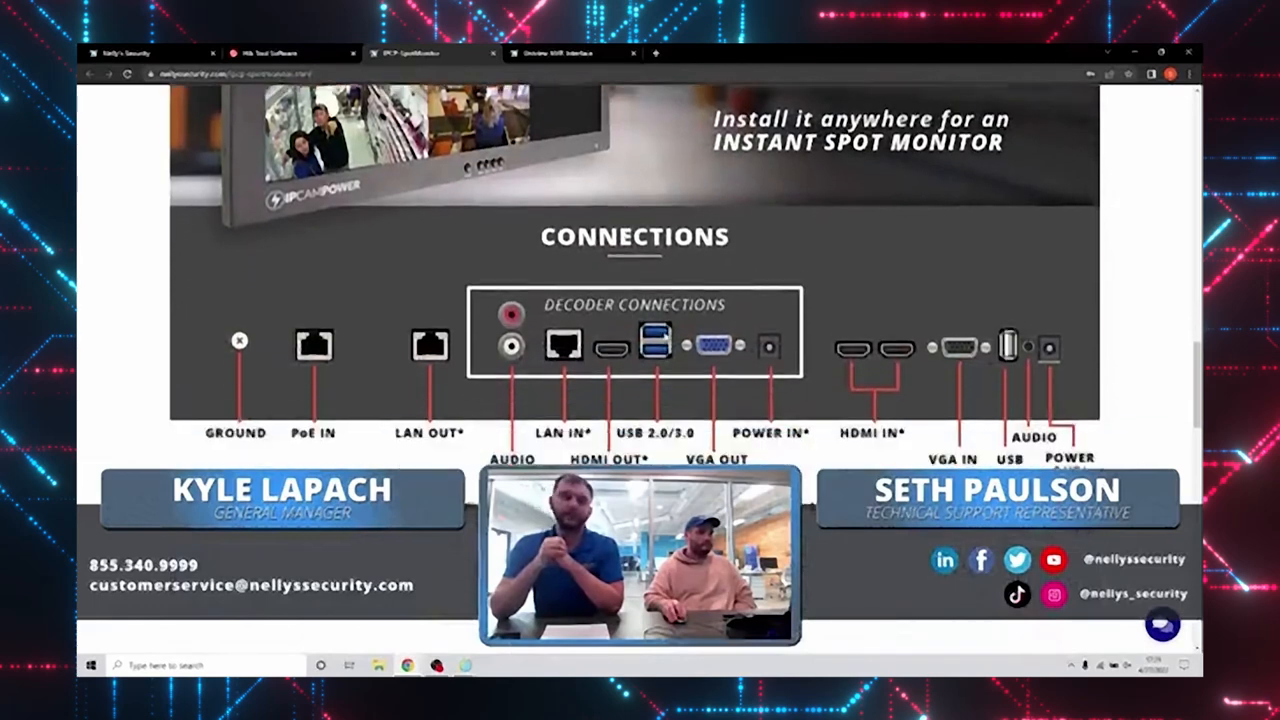
pyautogui.scroll(-3)
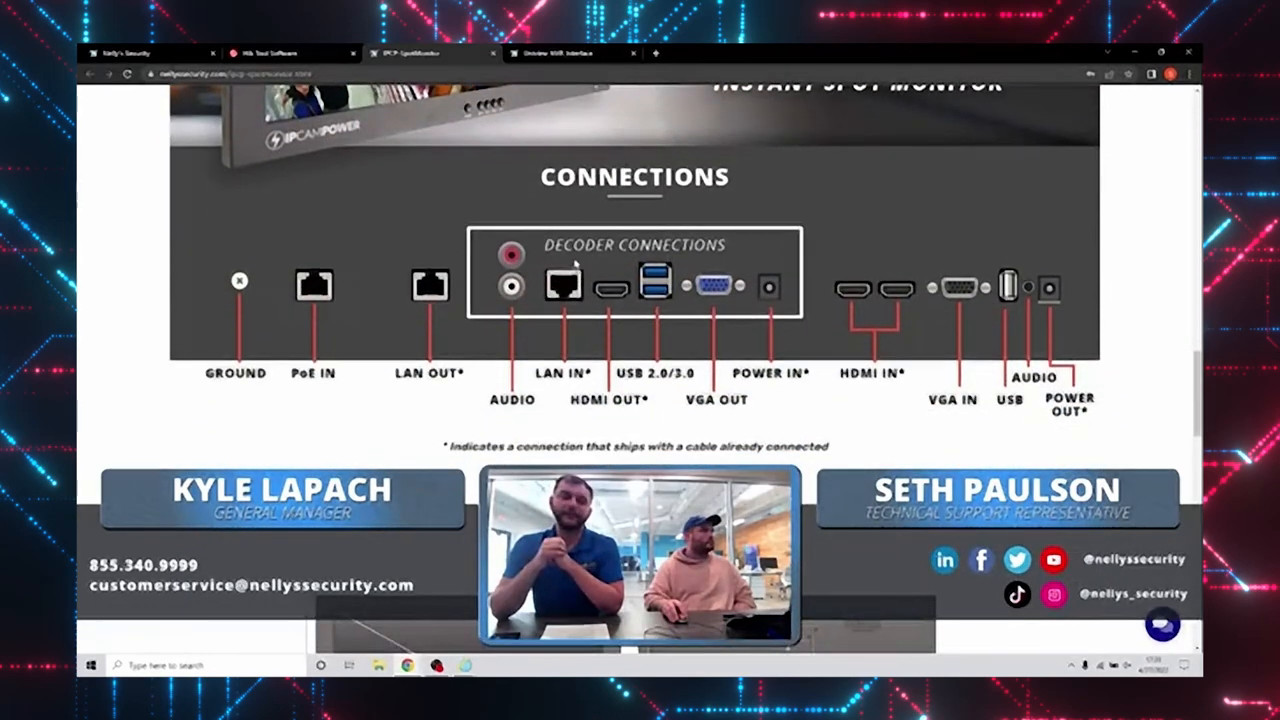
pyautogui.scroll(-3)
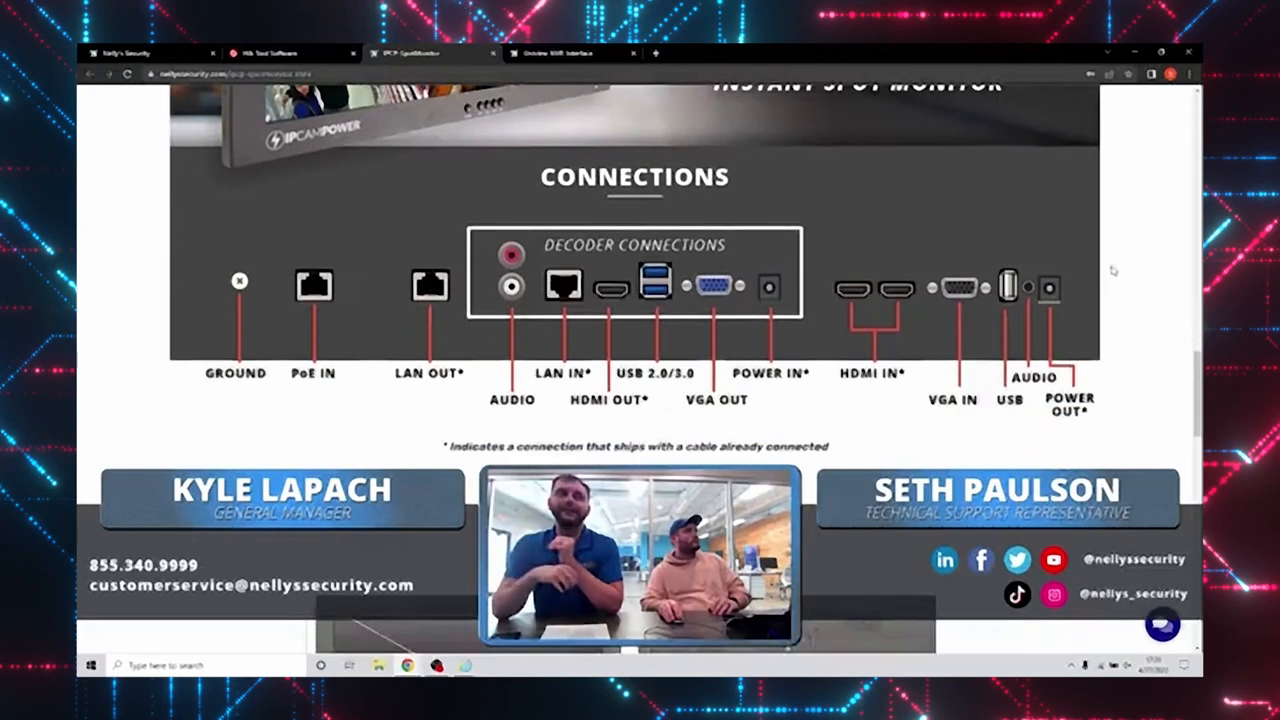
pyautogui.scroll(-3)
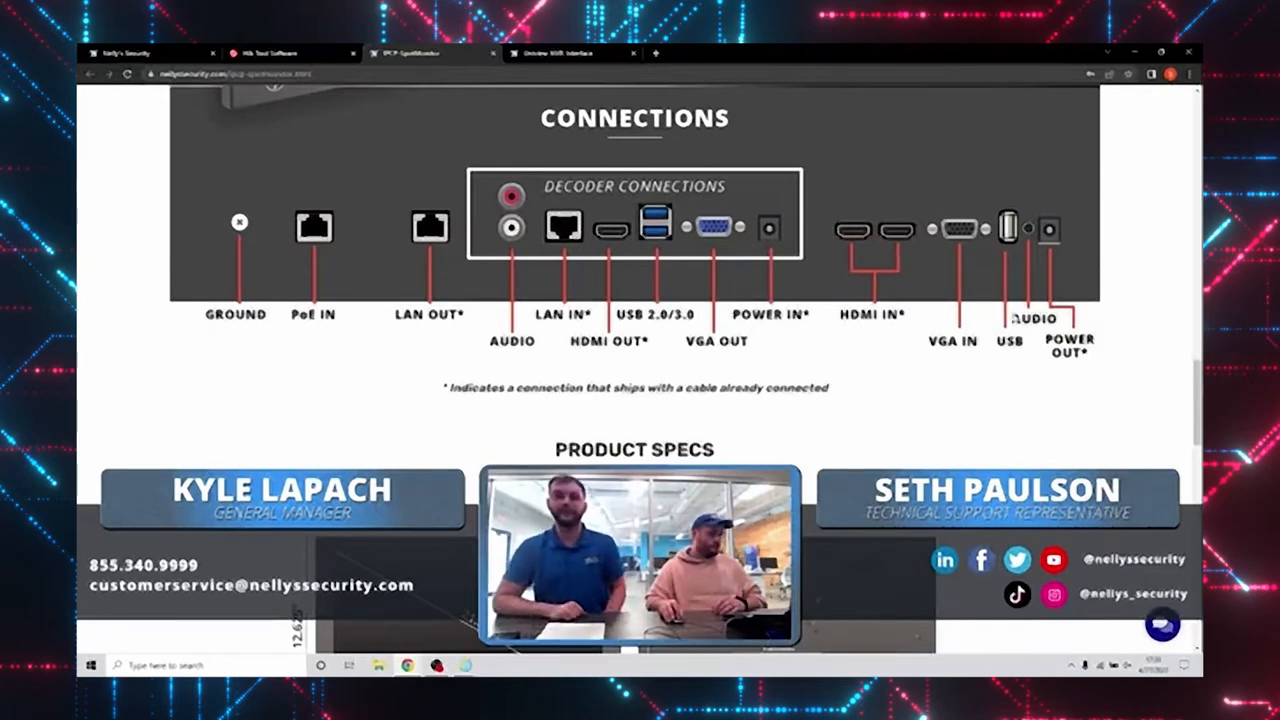
pyautogui.scroll(-3)
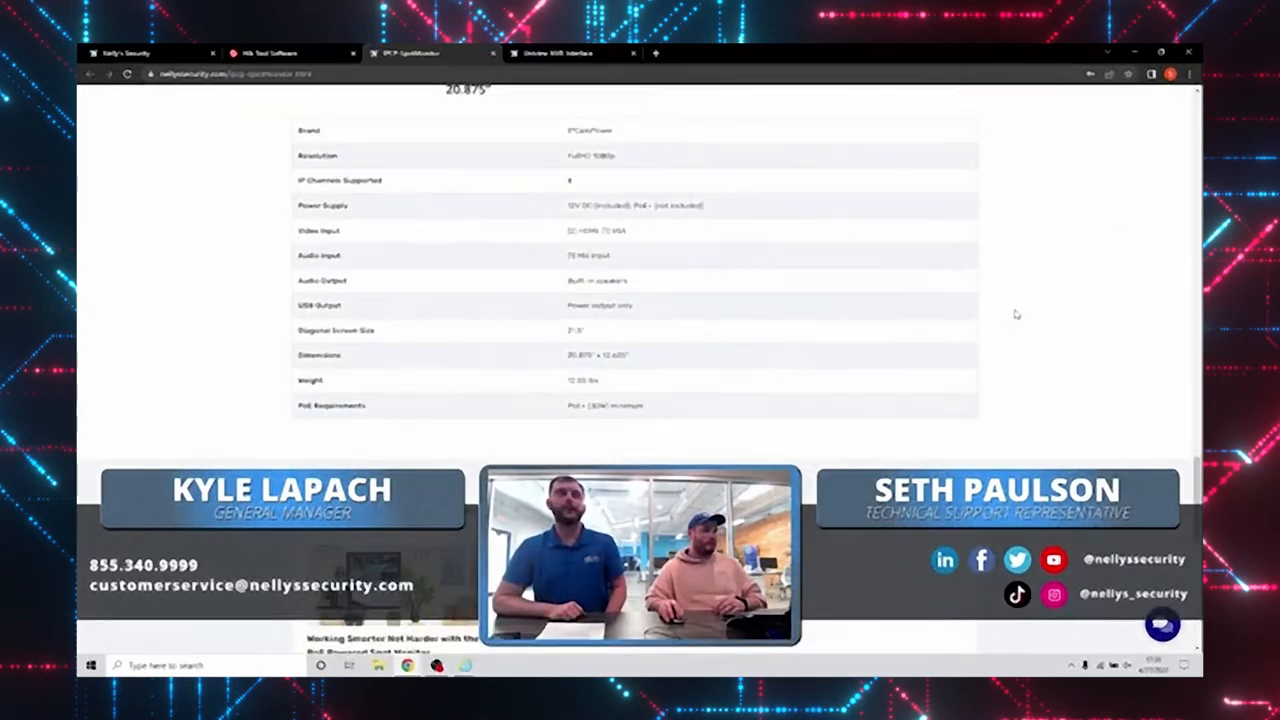
pyautogui.scroll(3)
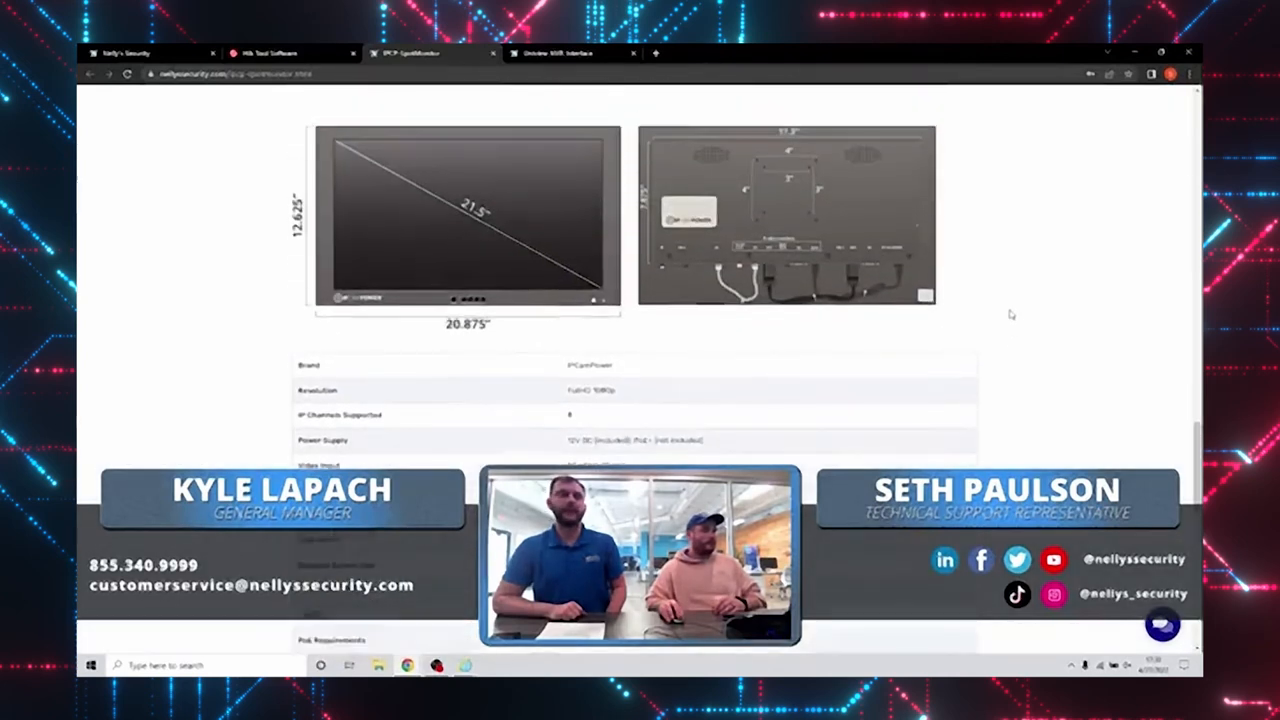
pyautogui.scroll(-3)
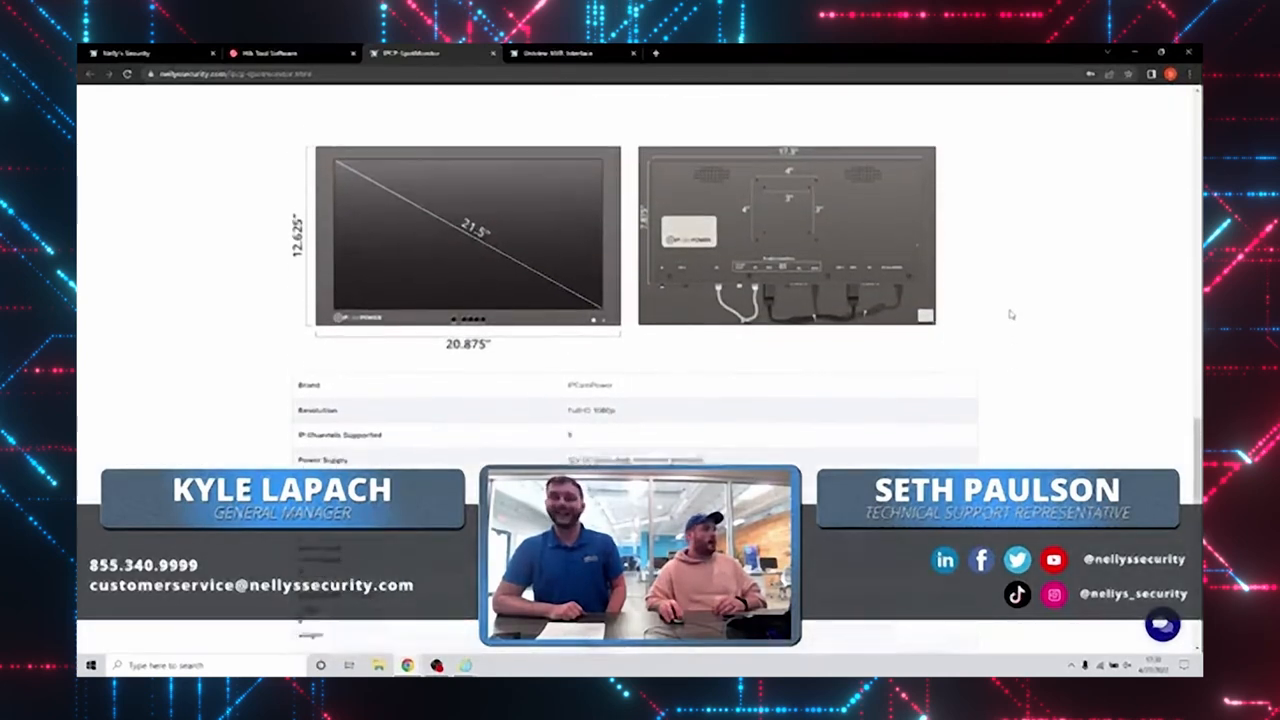
pyautogui.scroll(-3)
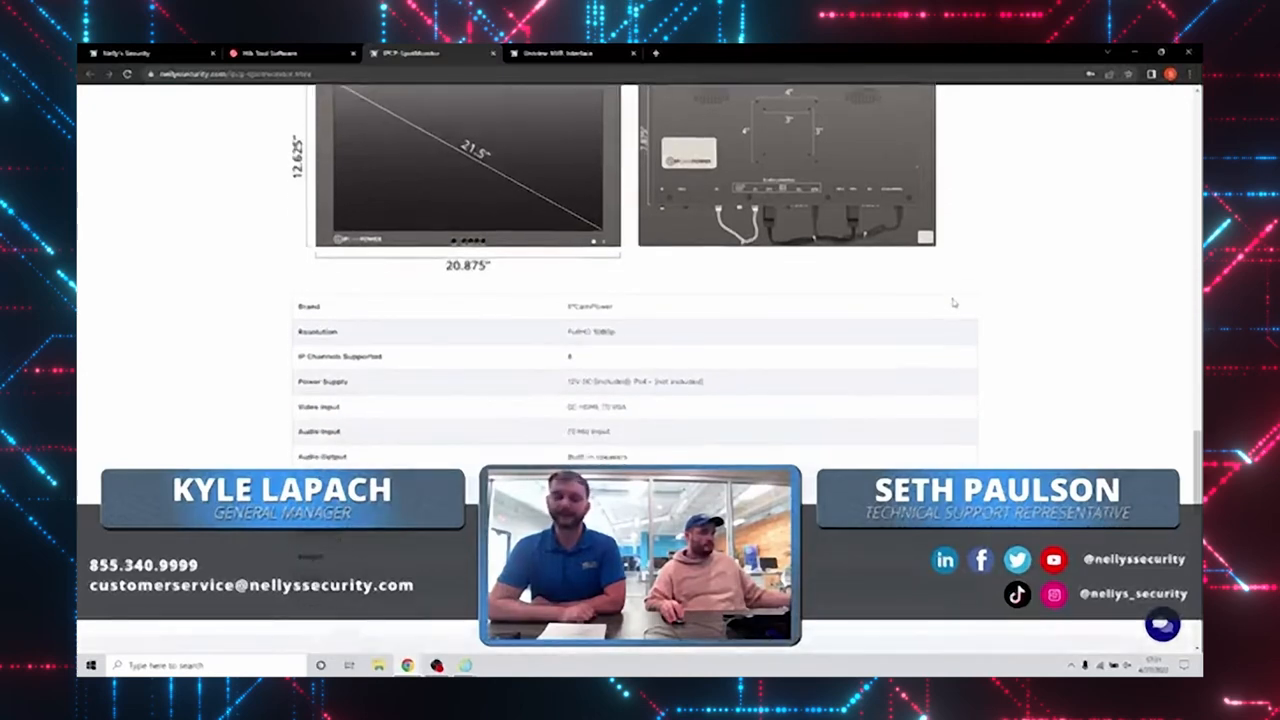
pyautogui.scroll(-3)
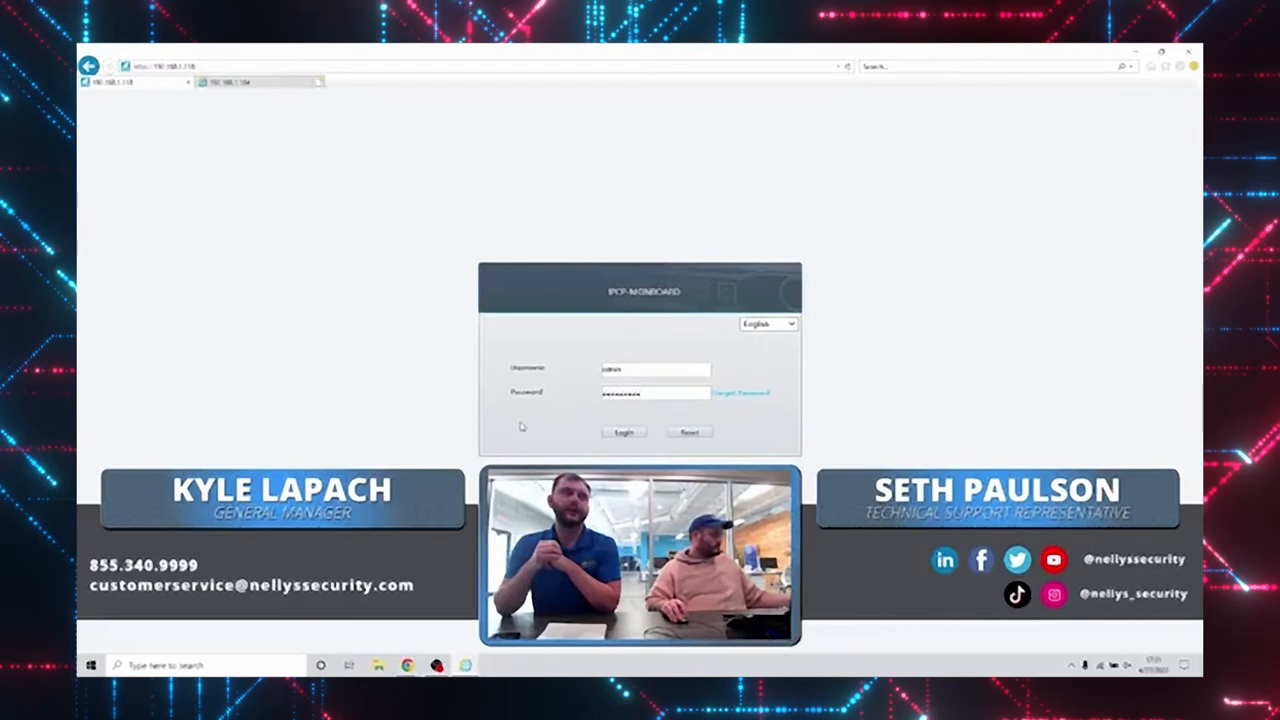
# Step: Log in to the decoder web interface, show a camera feed and the Smart analytics page
pyautogui.click(622, 432)
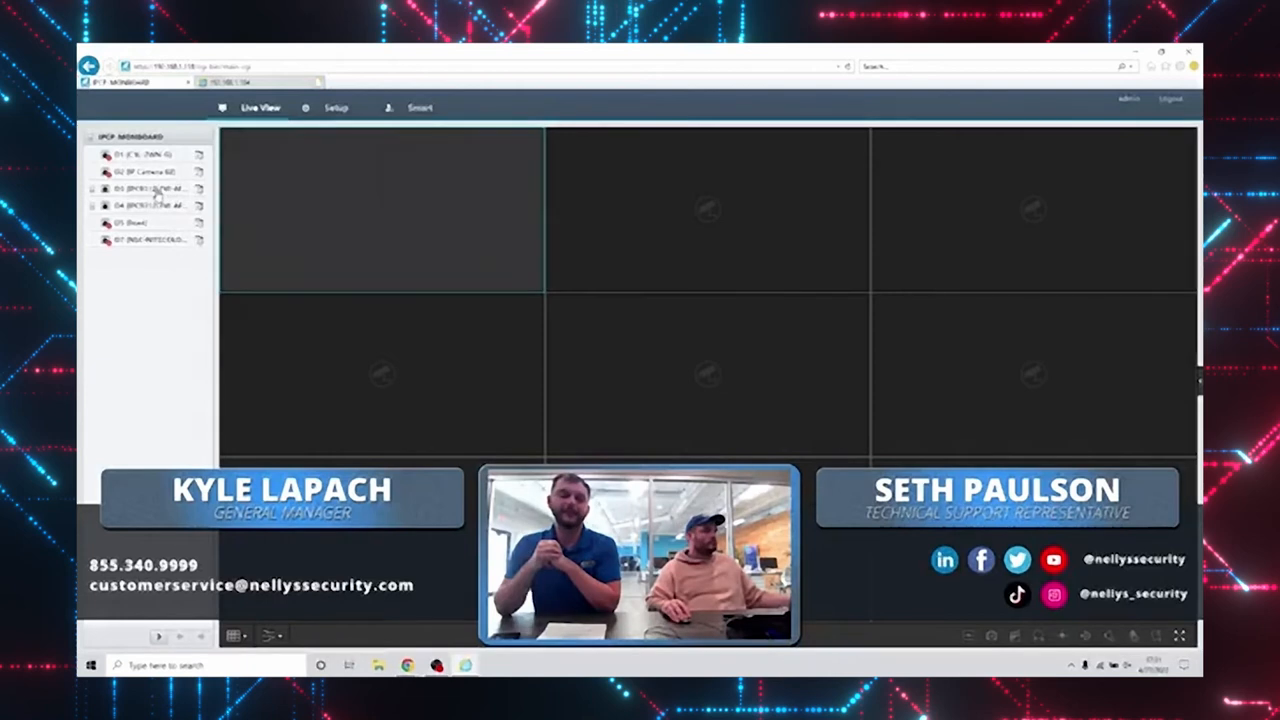
pyautogui.click(150, 188)
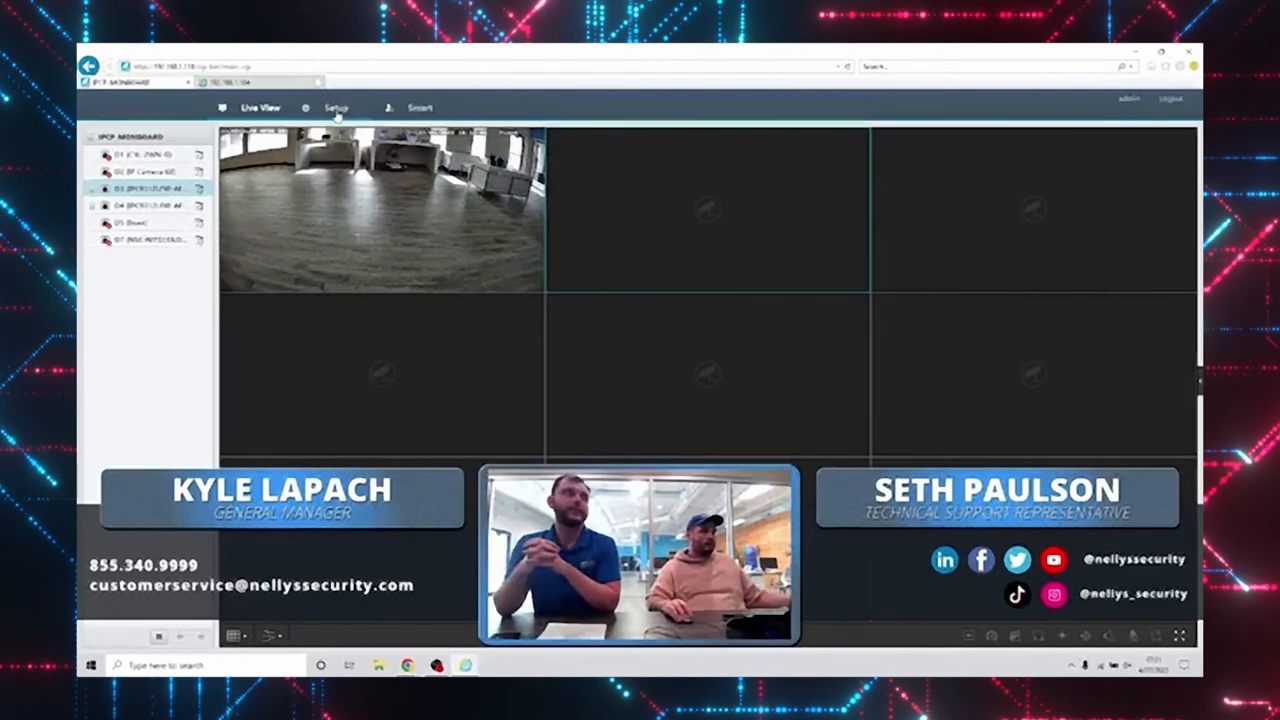
pyautogui.moveTo(336, 108)
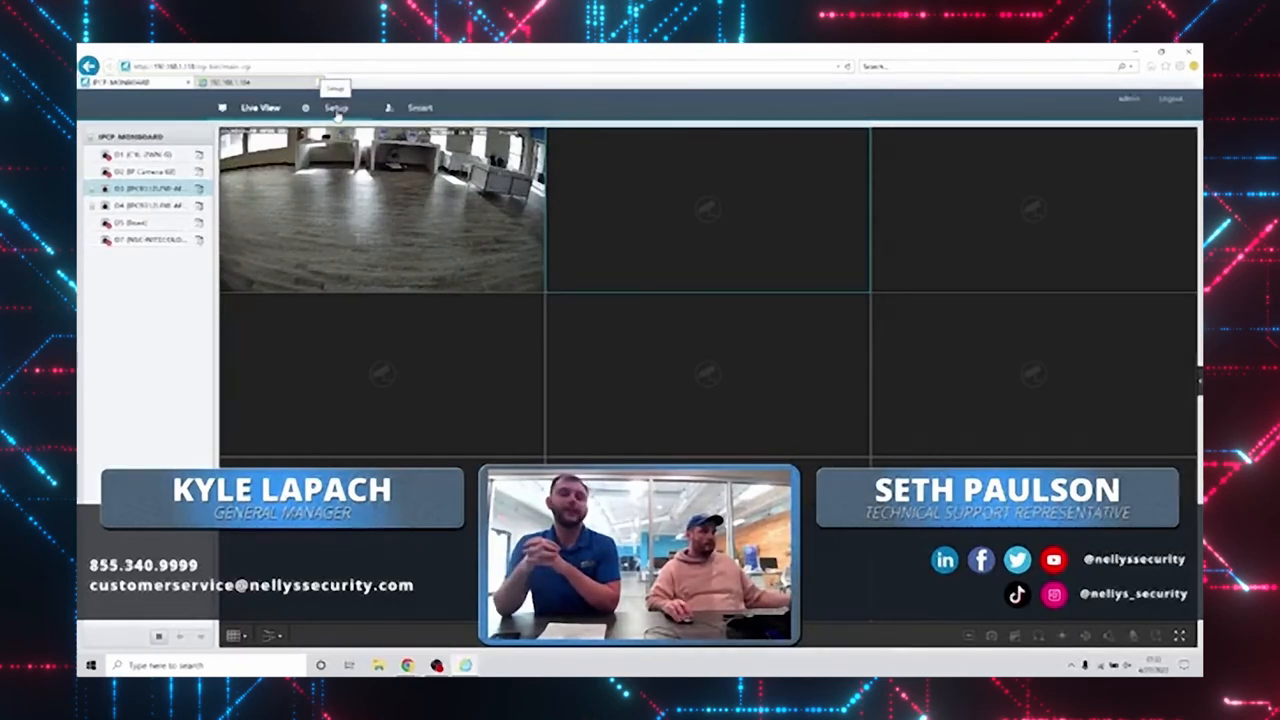
pyautogui.click(420, 108)
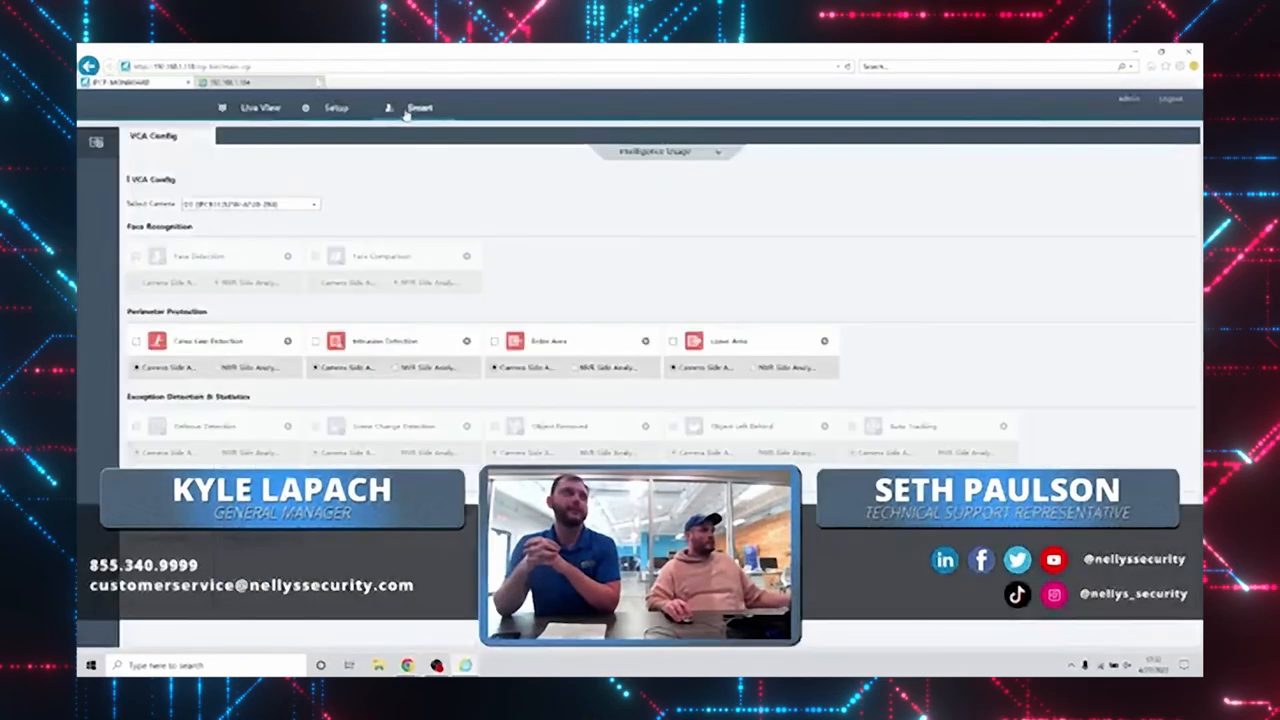
pyautogui.click(136, 340)
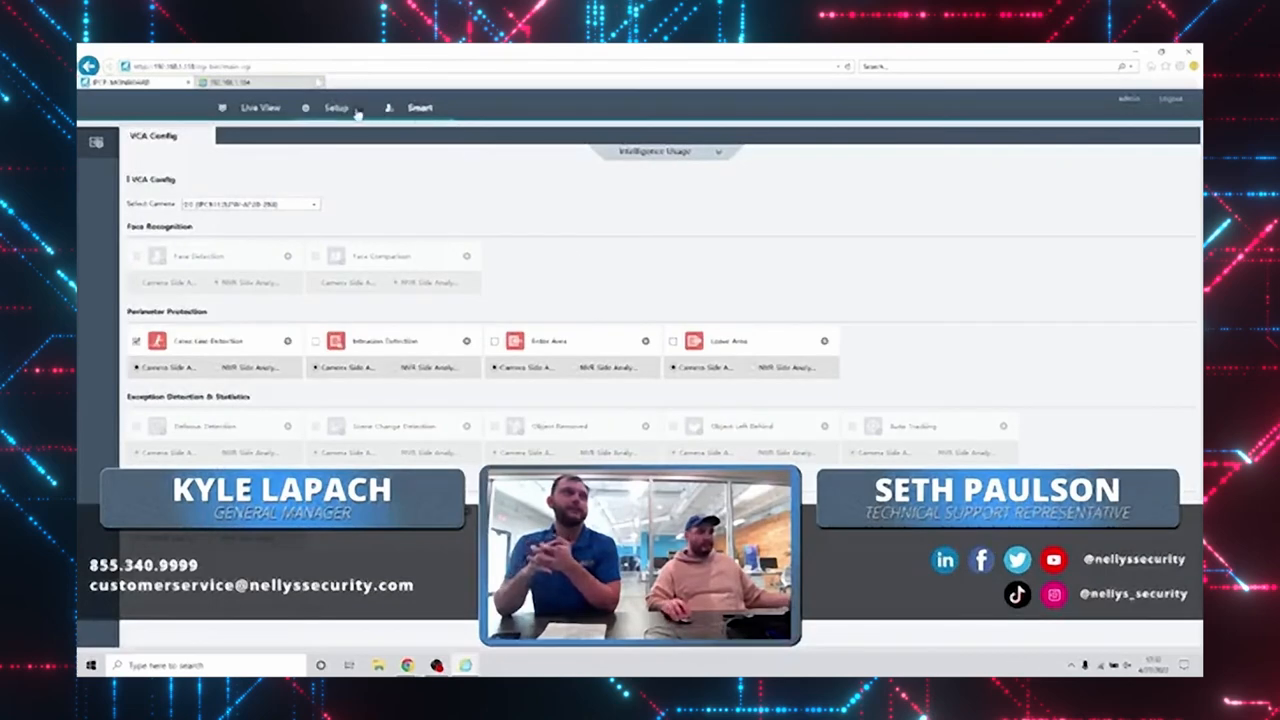
# Step: Browse the decoder's Setup pages: System, Maintenance and Network Port Mapping
pyautogui.click(336, 108)
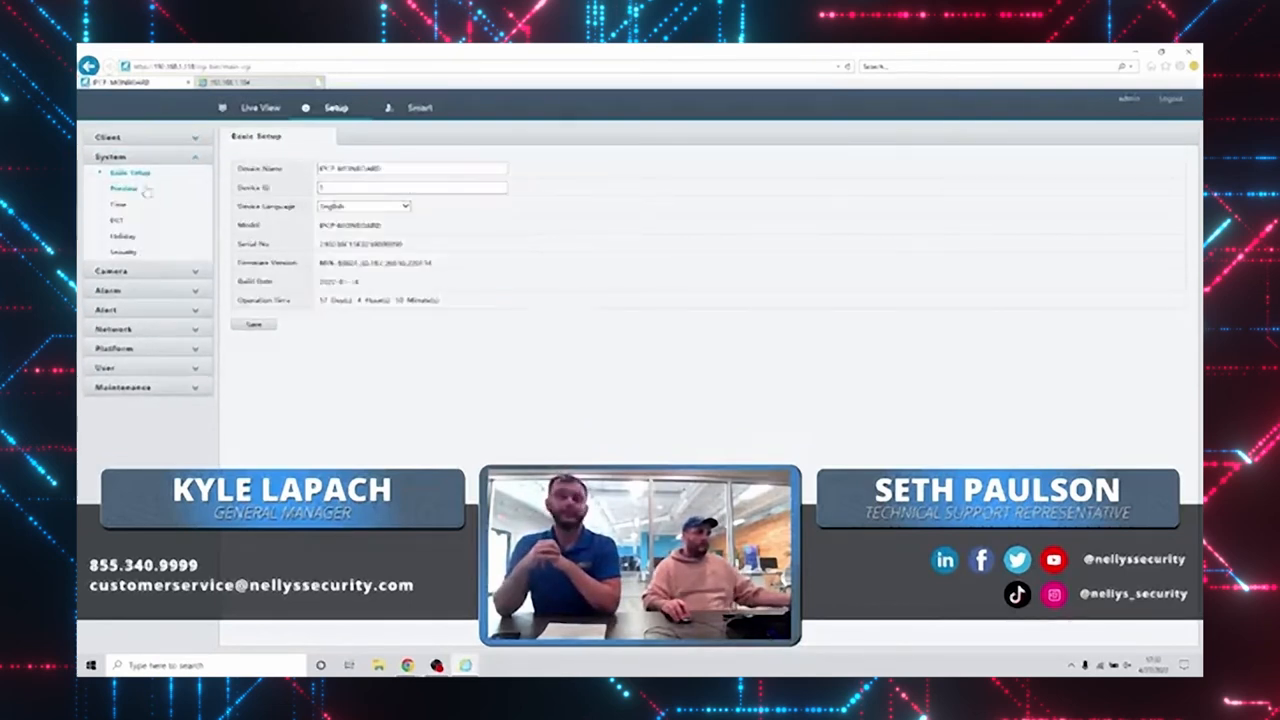
pyautogui.moveTo(164, 280)
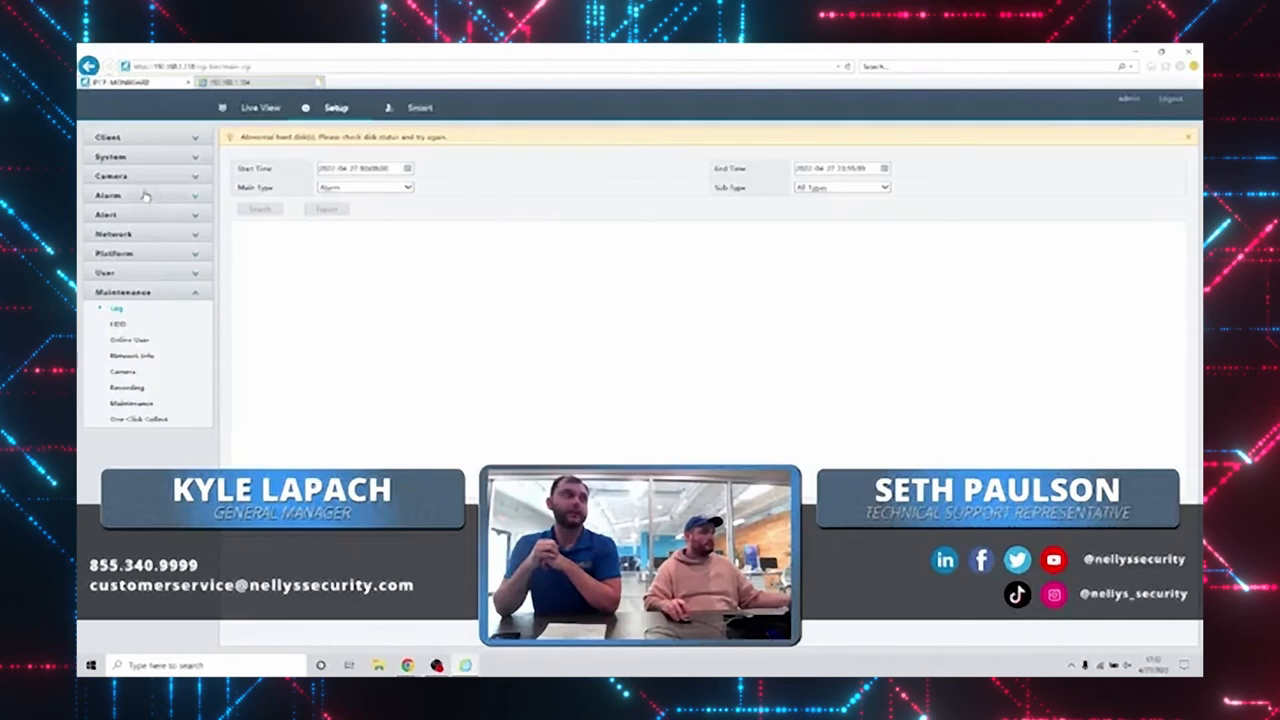
pyautogui.click(112, 232)
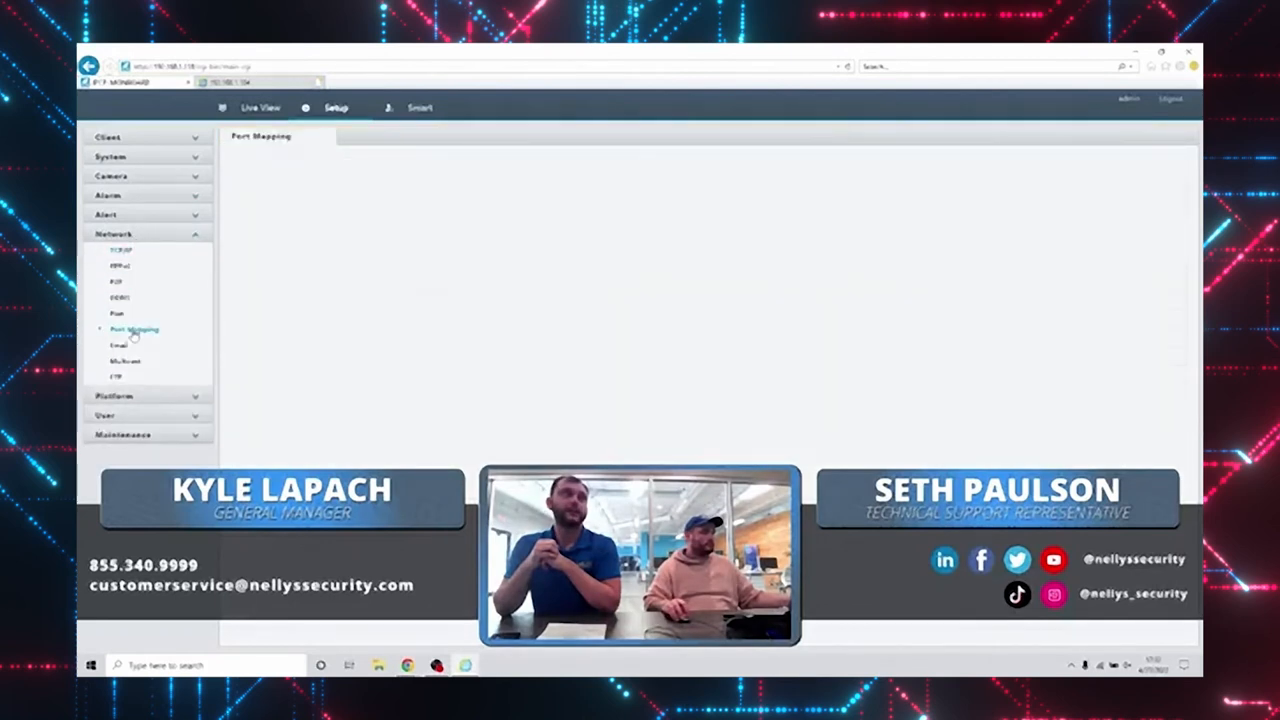
pyautogui.click(116, 280)
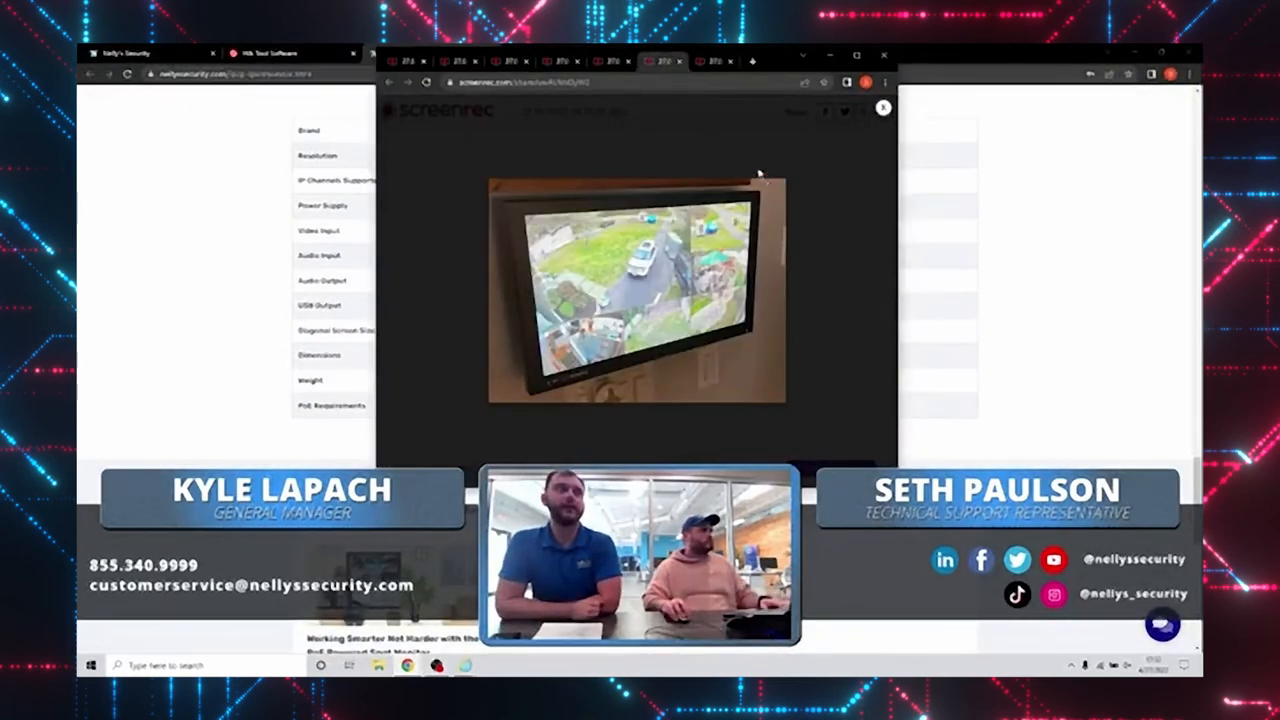
# Step: Close the wall monitor photo and return to the decoder product spec table
pyautogui.click(712, 60)
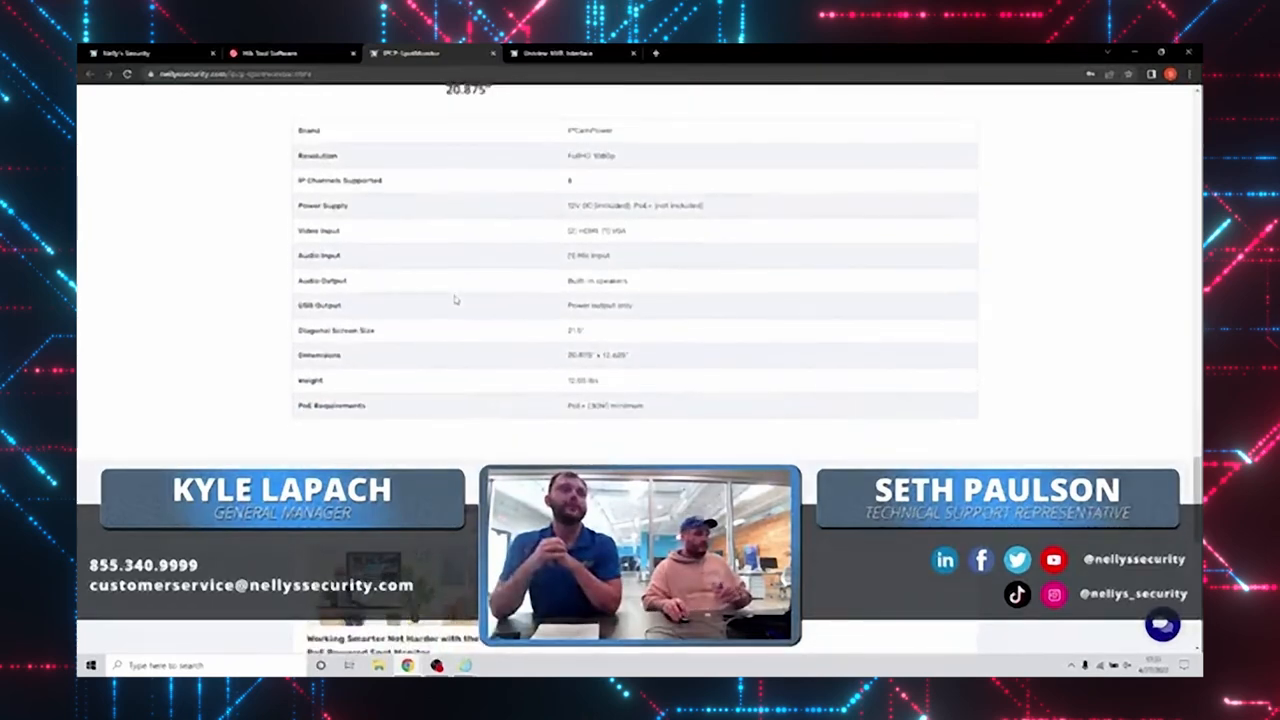
pyautogui.scroll(3)
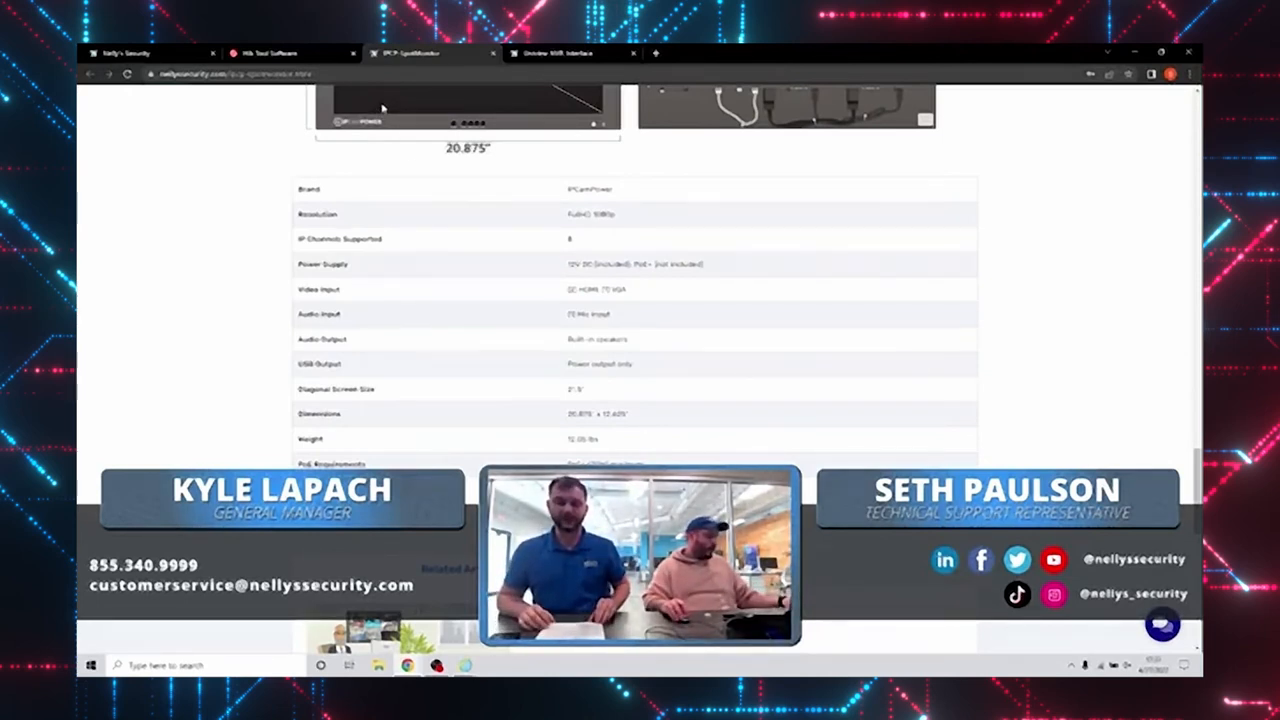
# Step: Browse the demo NVR's smart, recording schedule, storage, network and EZCloud settings
pyautogui.click(570, 52)
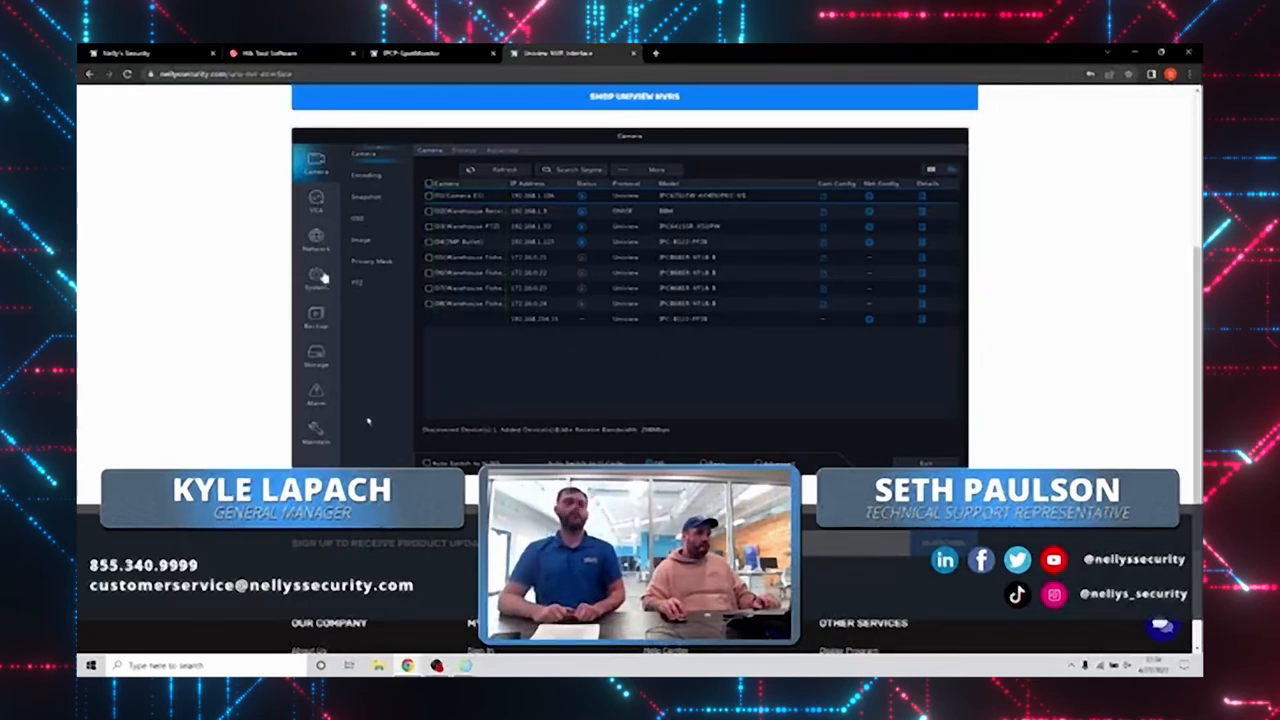
pyautogui.moveTo(472, 362)
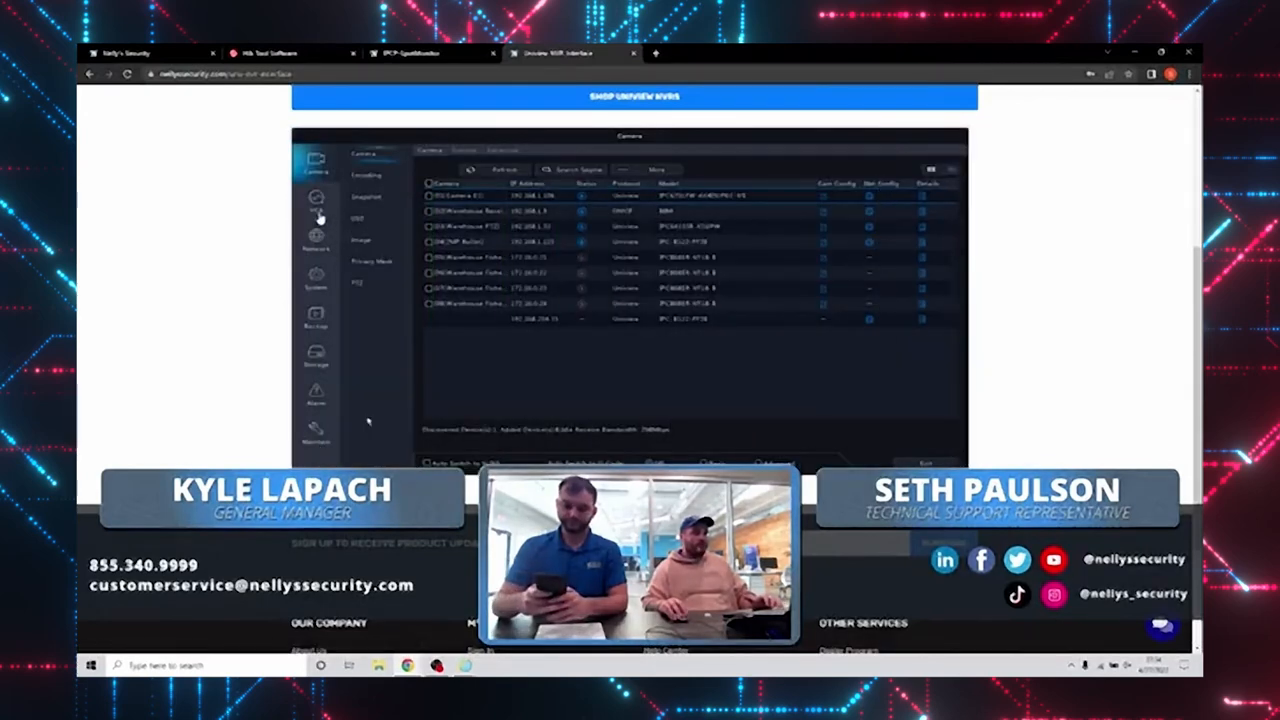
pyautogui.click(316, 200)
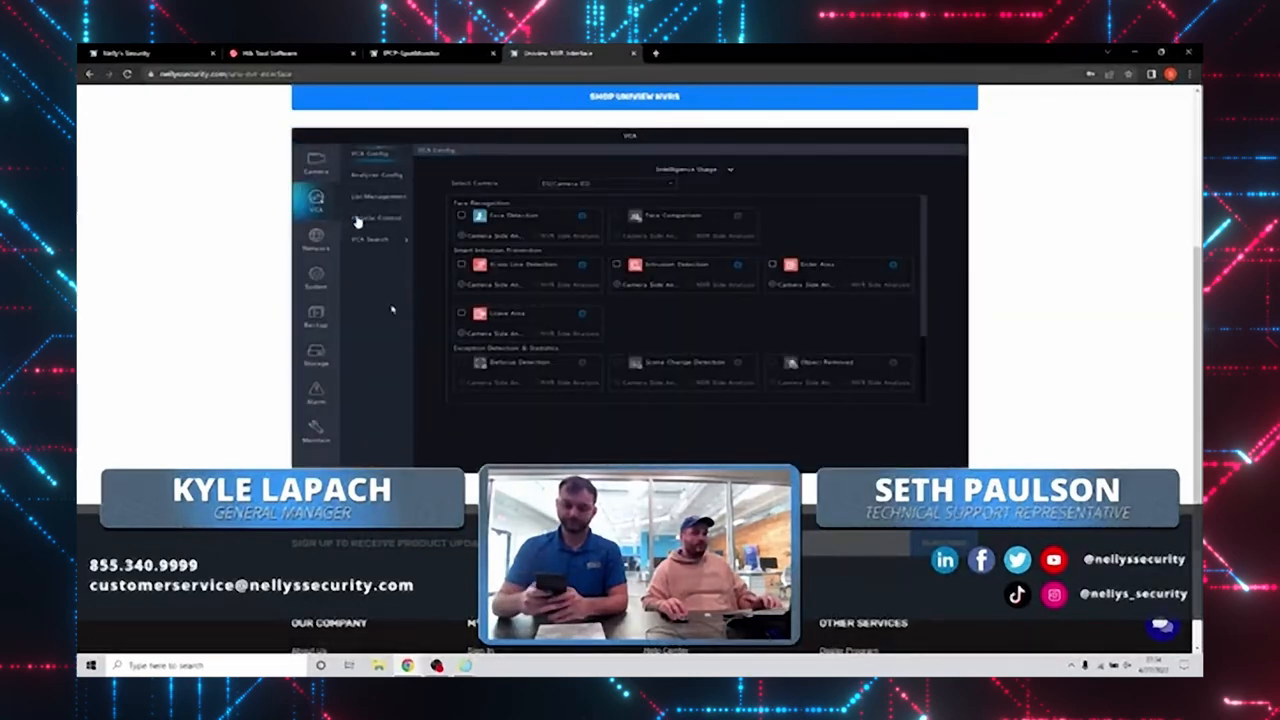
pyautogui.click(316, 350)
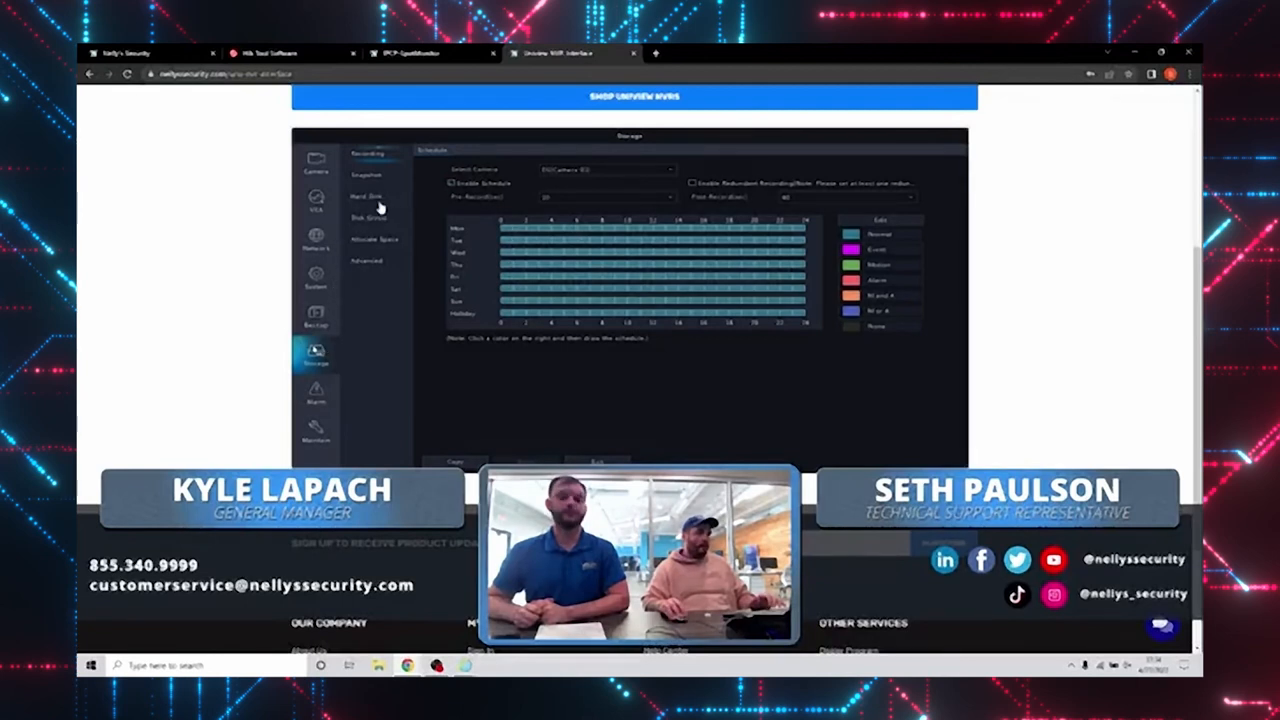
pyautogui.click(368, 196)
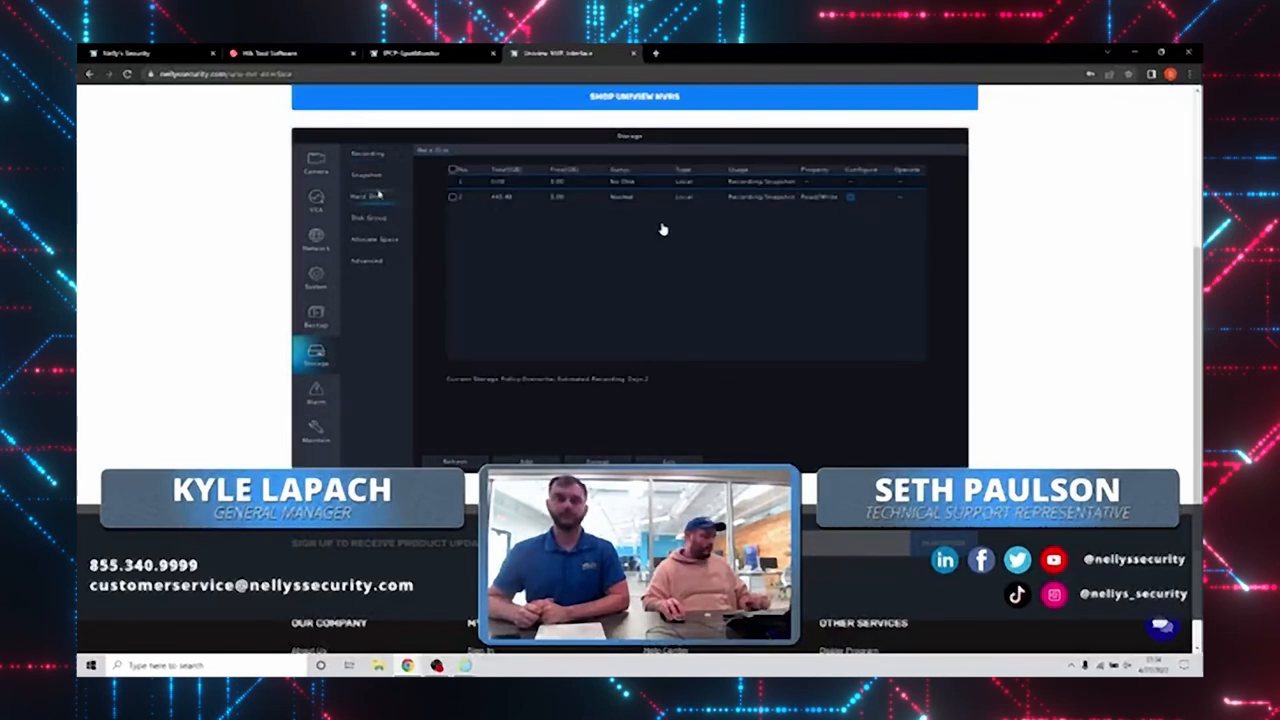
pyautogui.click(316, 236)
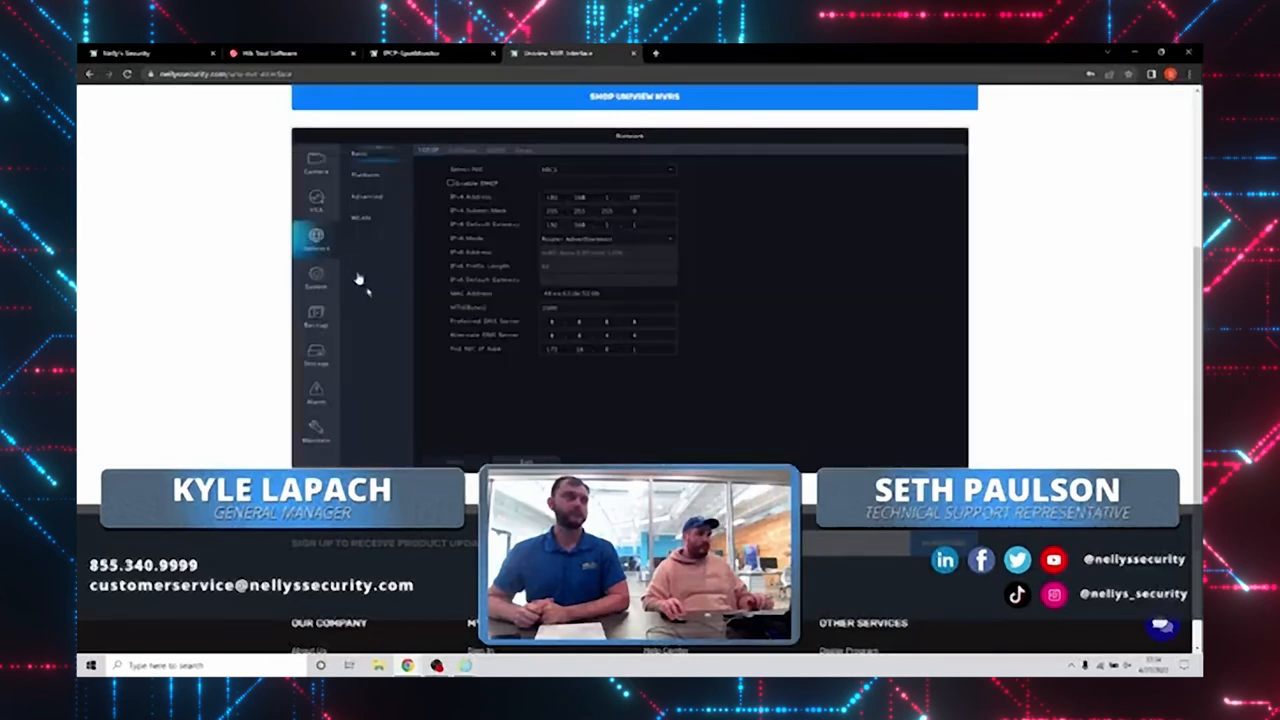
pyautogui.click(428, 150)
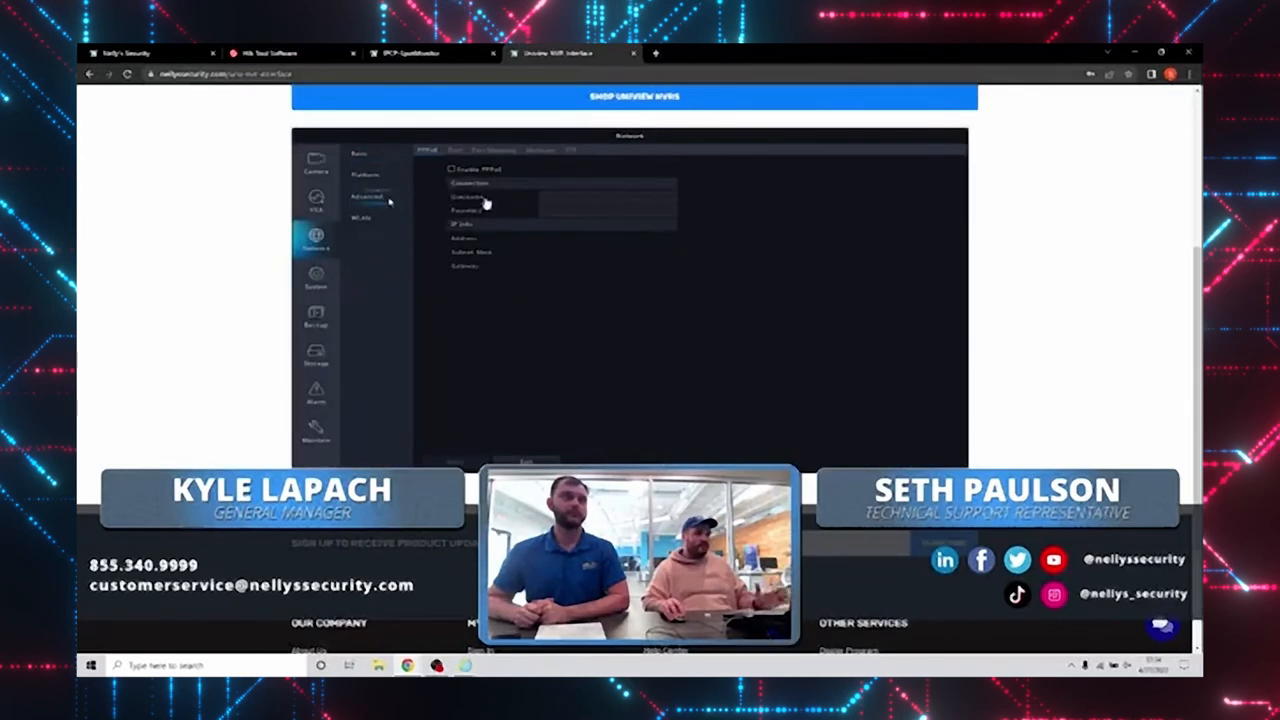
pyautogui.click(462, 150)
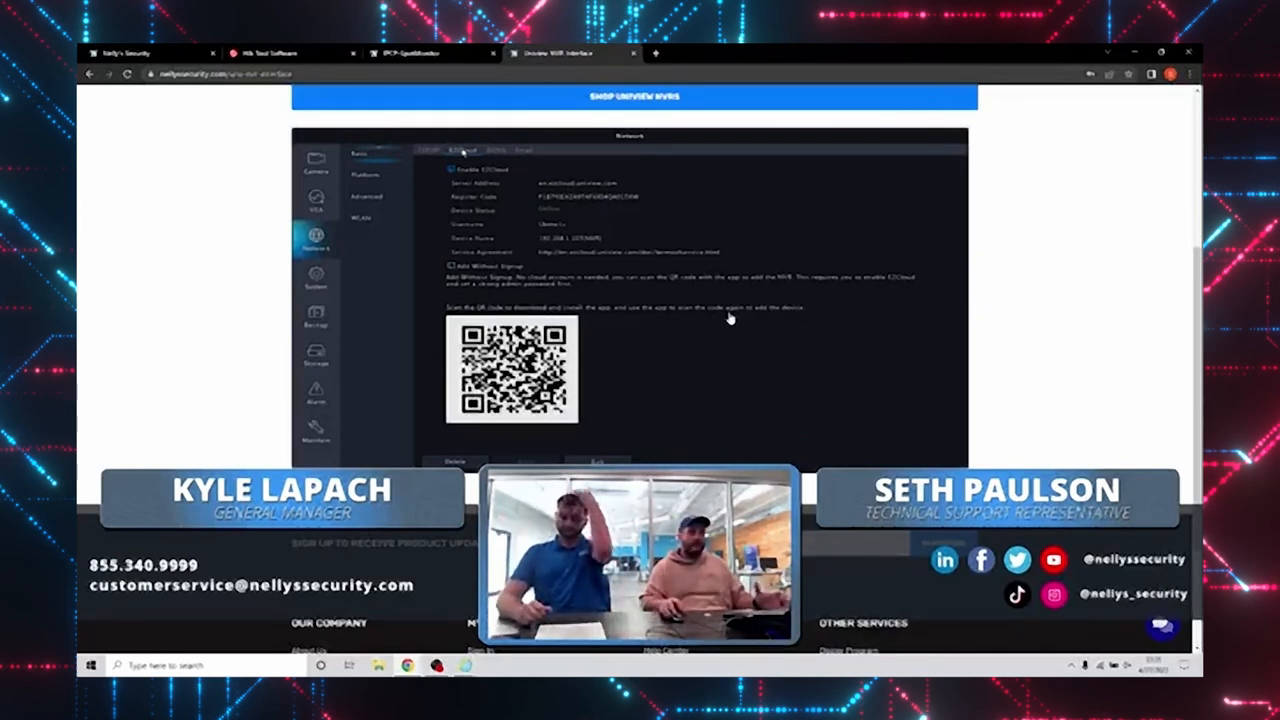
# Step: View the NVR system settings and the maintenance info page with its QR code
pyautogui.click(316, 276)
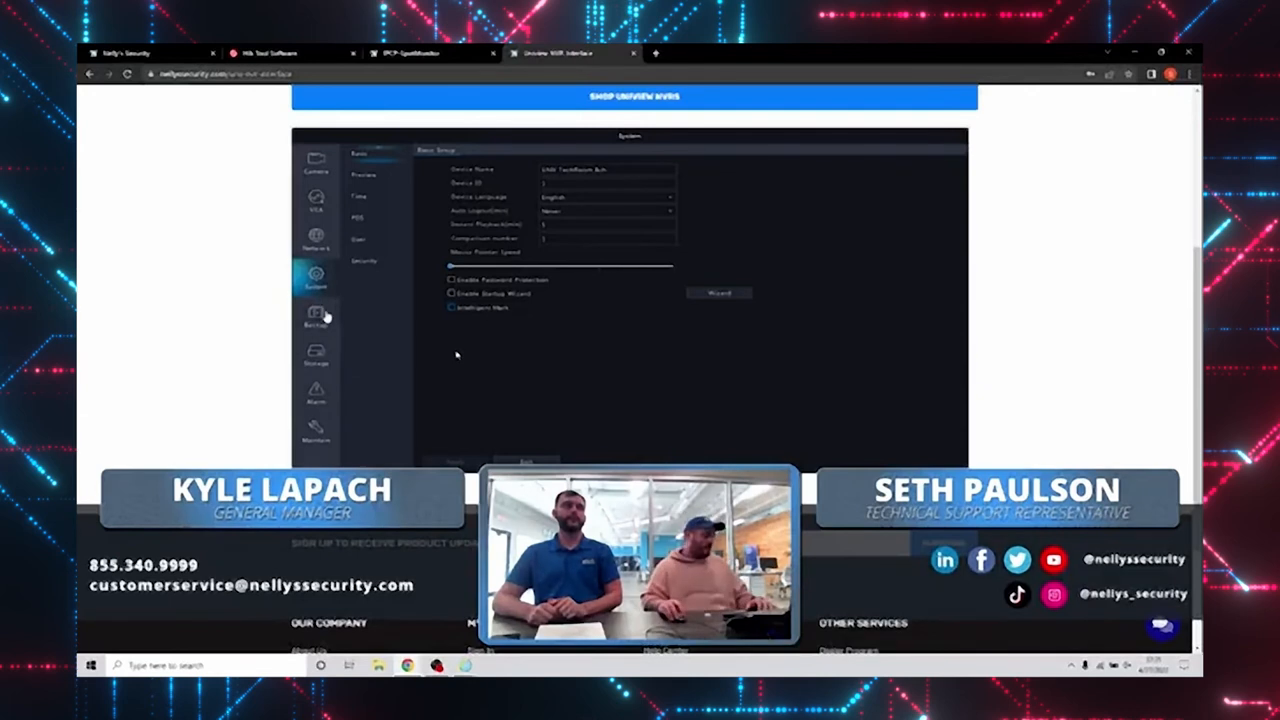
pyautogui.scroll(3)
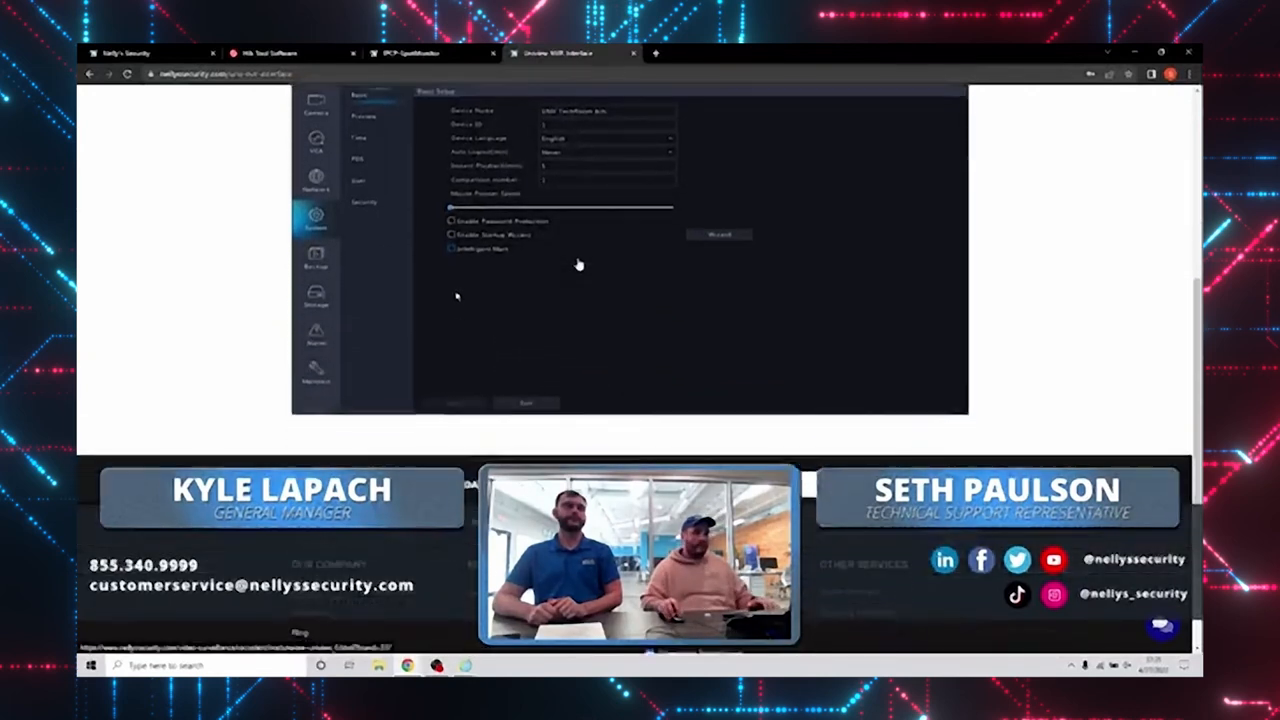
pyautogui.scroll(3)
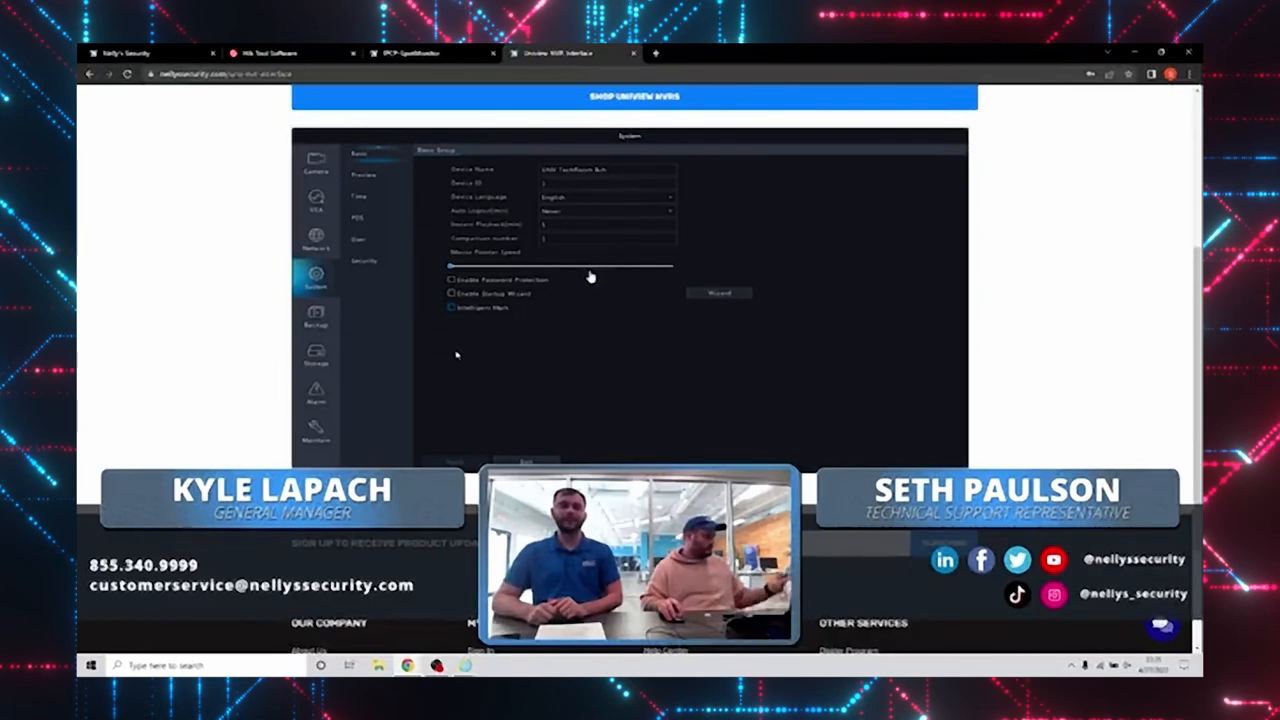
pyautogui.moveTo(584, 276)
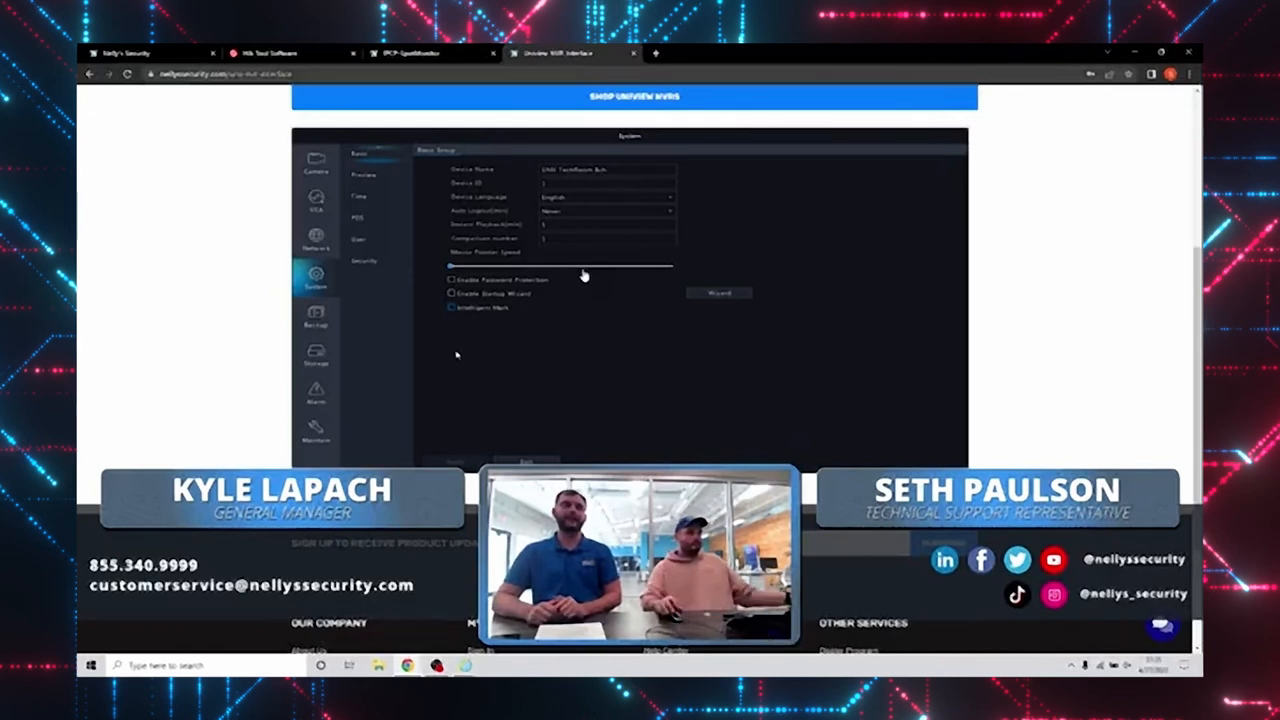
pyautogui.moveTo(430, 352)
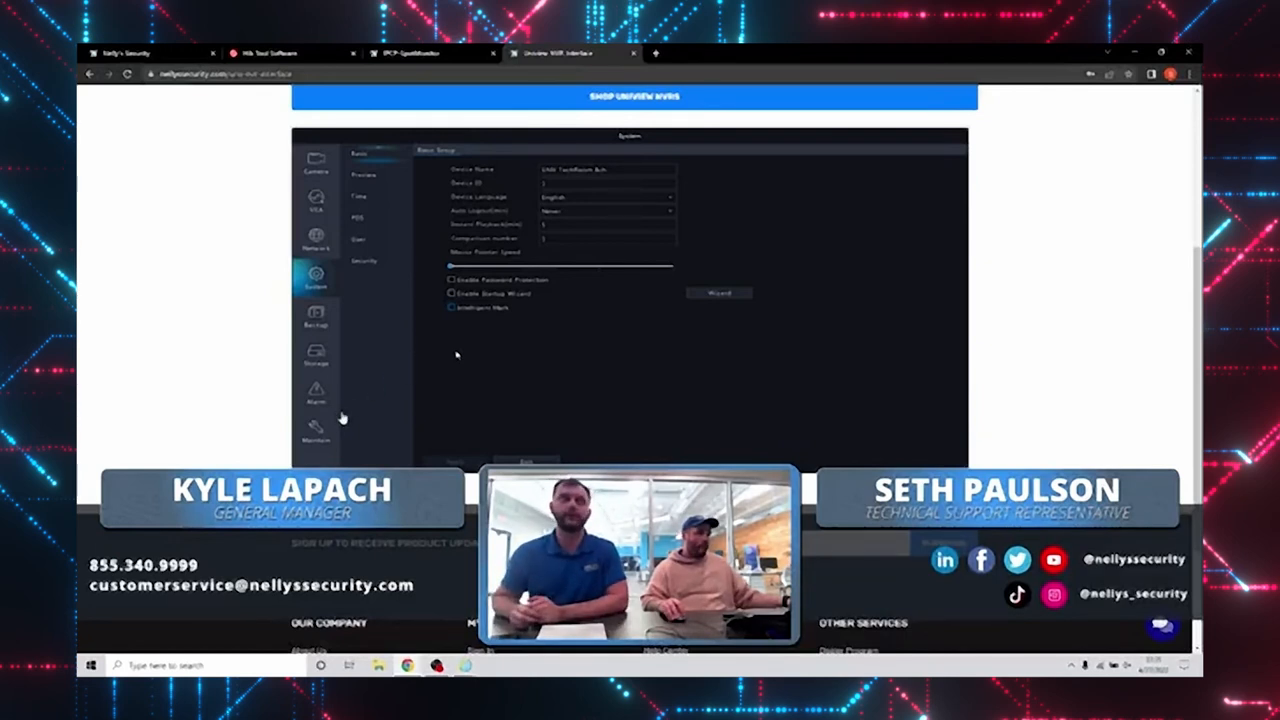
pyautogui.moveTo(330, 430)
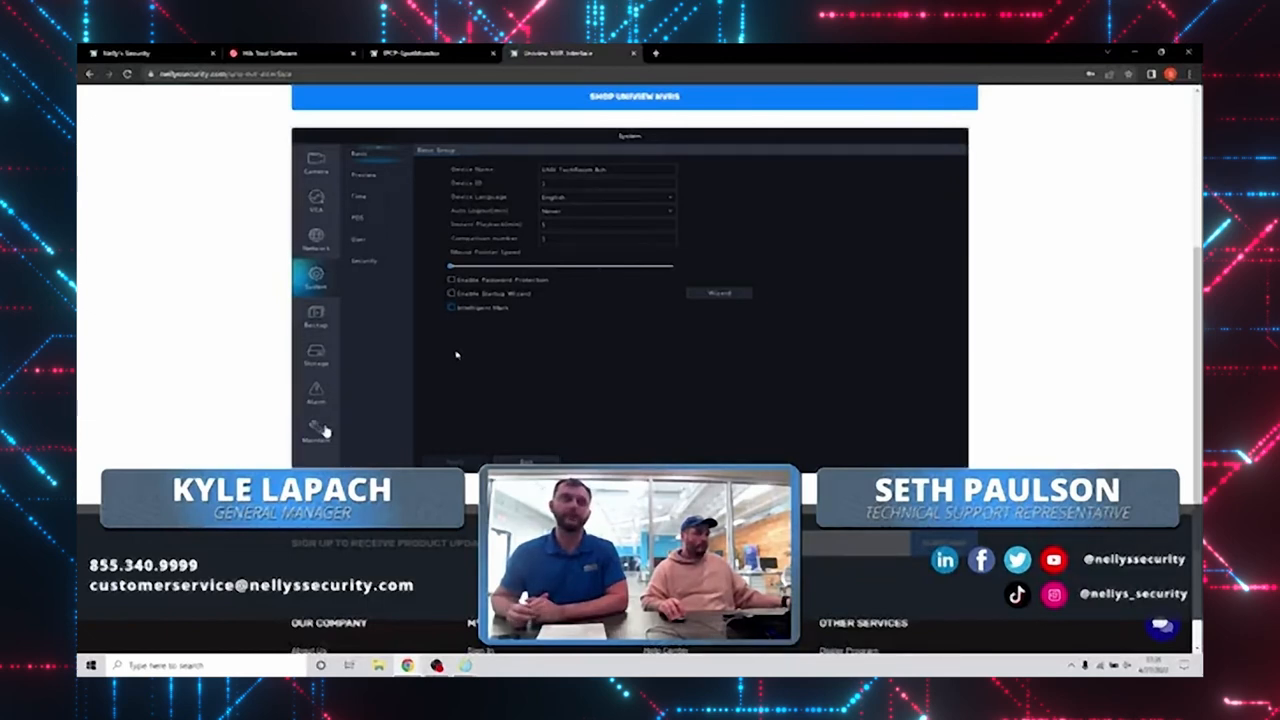
pyautogui.click(316, 424)
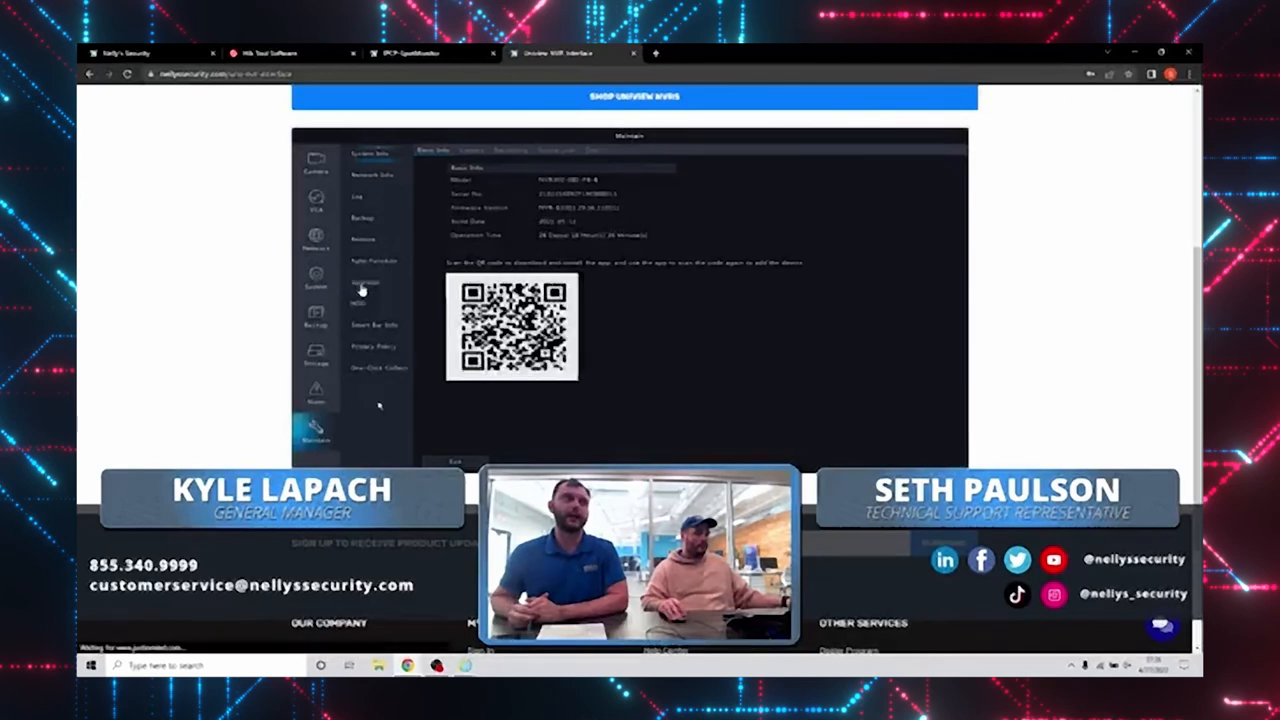
# Step: Log in to the Uniview IP camera's web interface and view its live stream
pyautogui.click(366, 280)
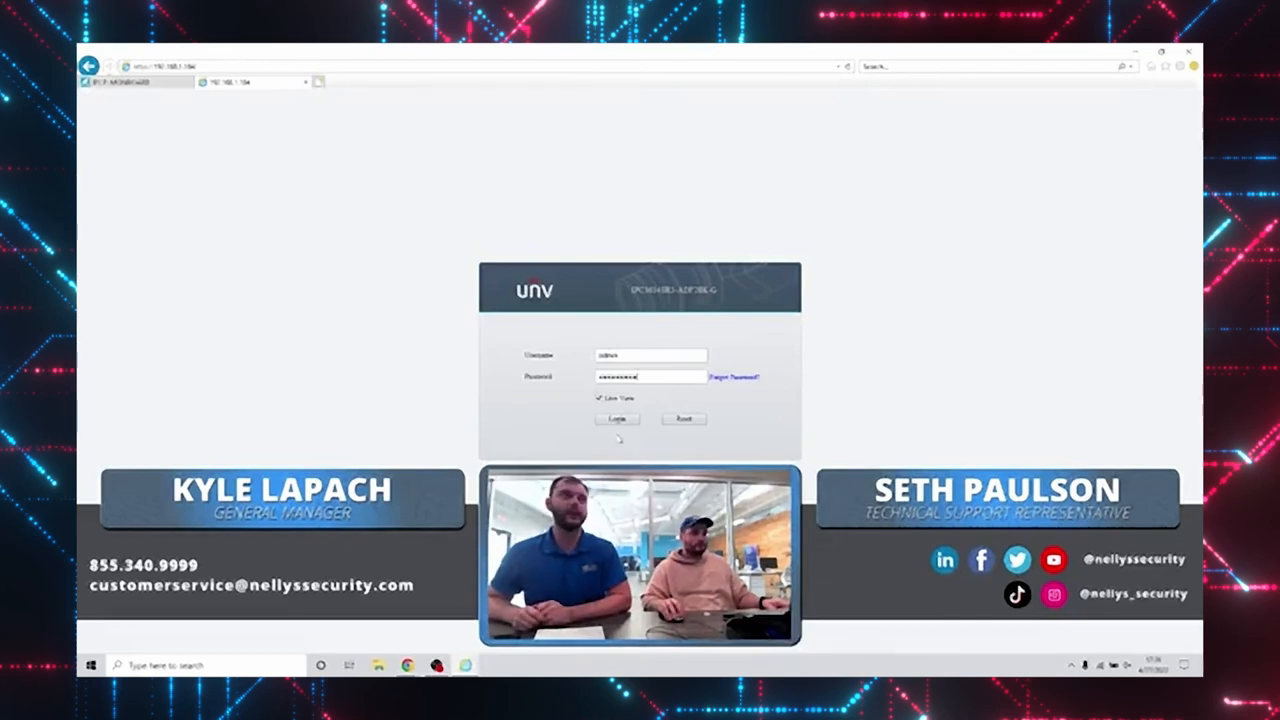
pyautogui.click(616, 420)
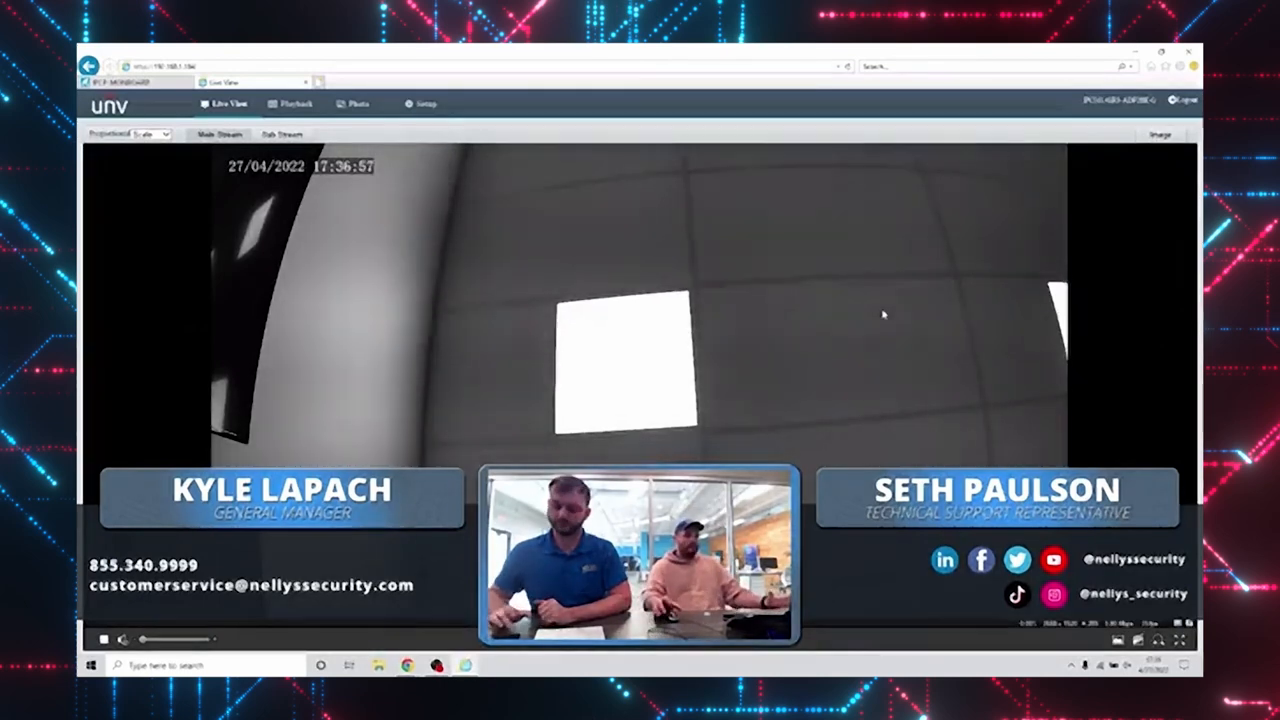
# Step: Set the camera's image exposure mode to Indoor 60Hz to remove the scrolling lines
pyautogui.click(424, 104)
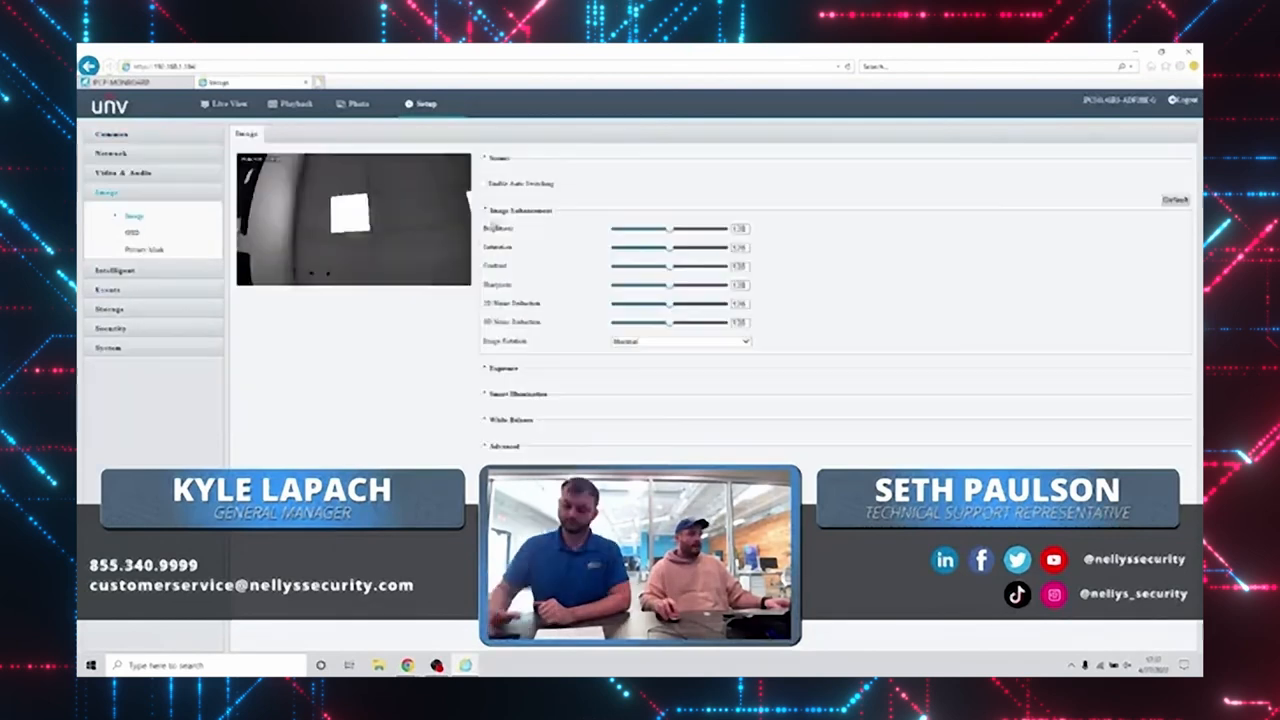
pyautogui.click(504, 368)
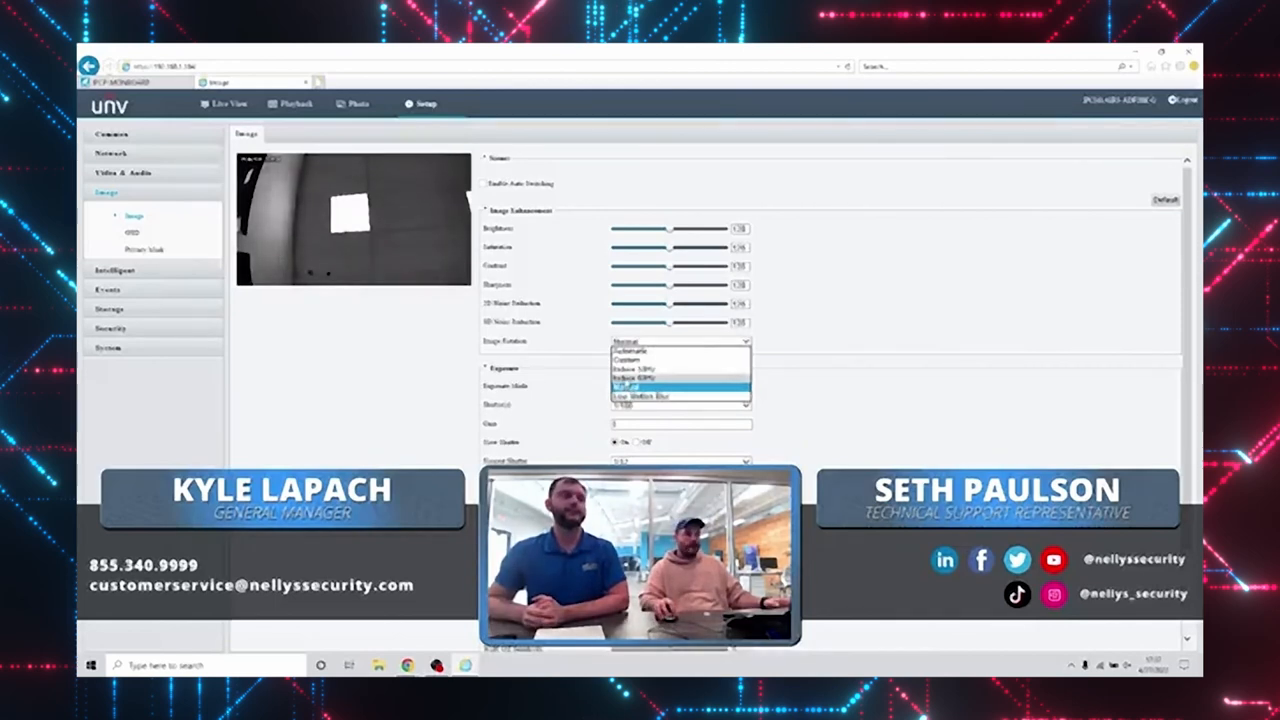
pyautogui.click(640, 388)
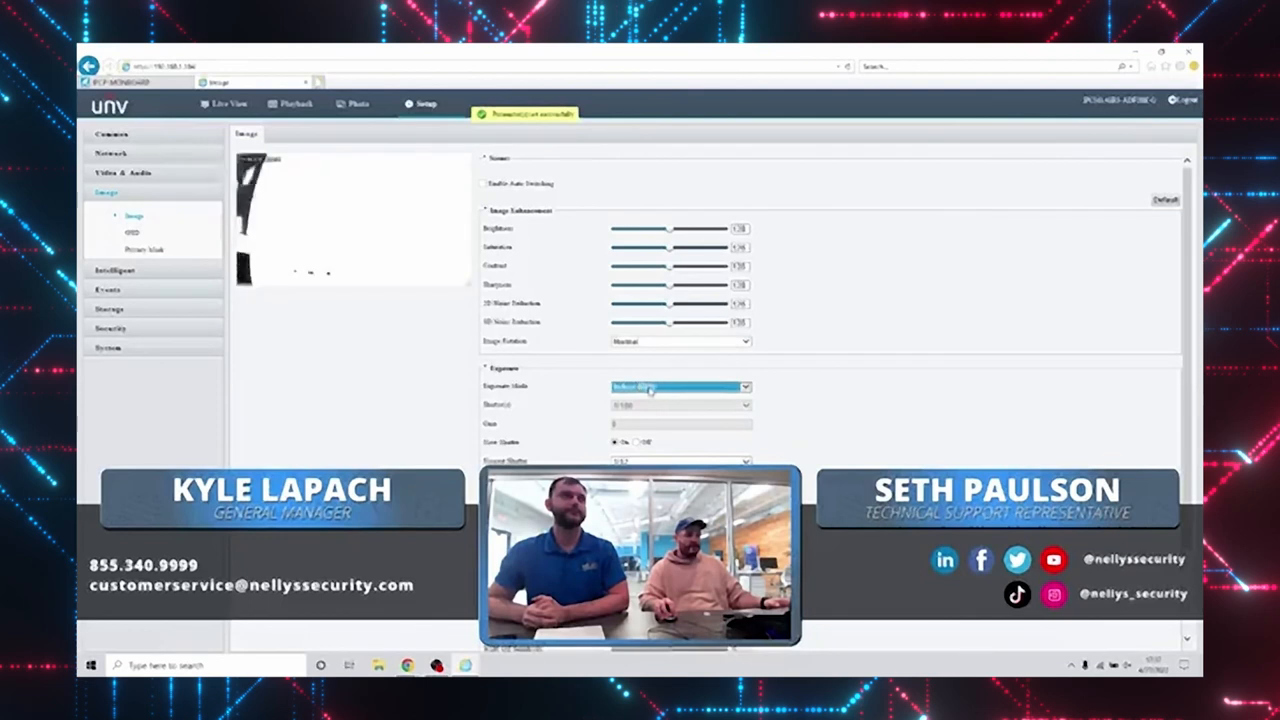
pyautogui.click(680, 386)
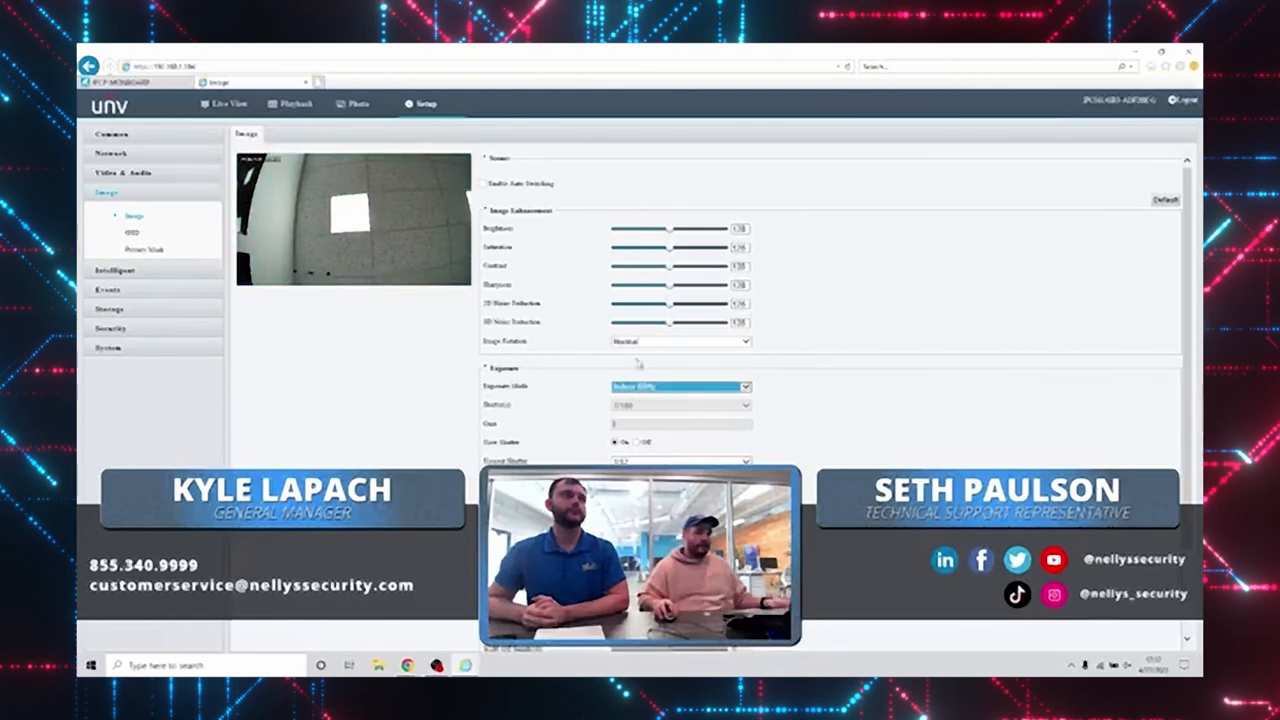
pyautogui.click(678, 386)
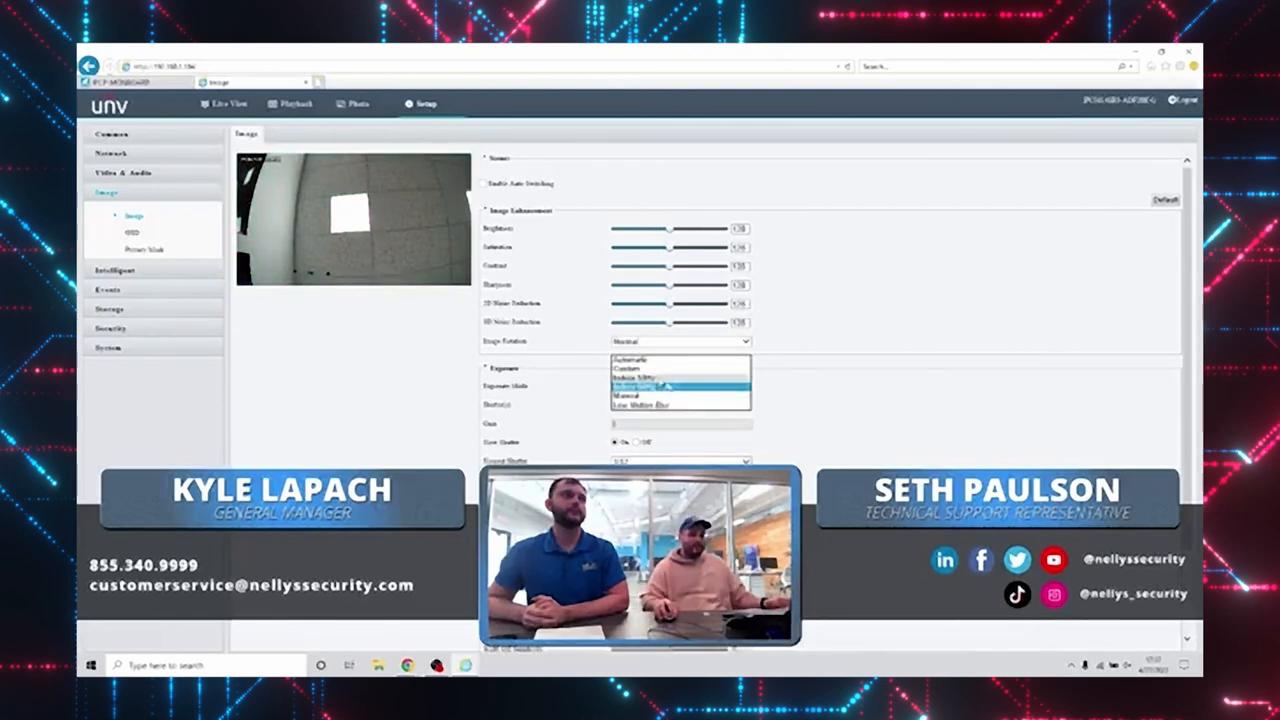
pyautogui.click(640, 386)
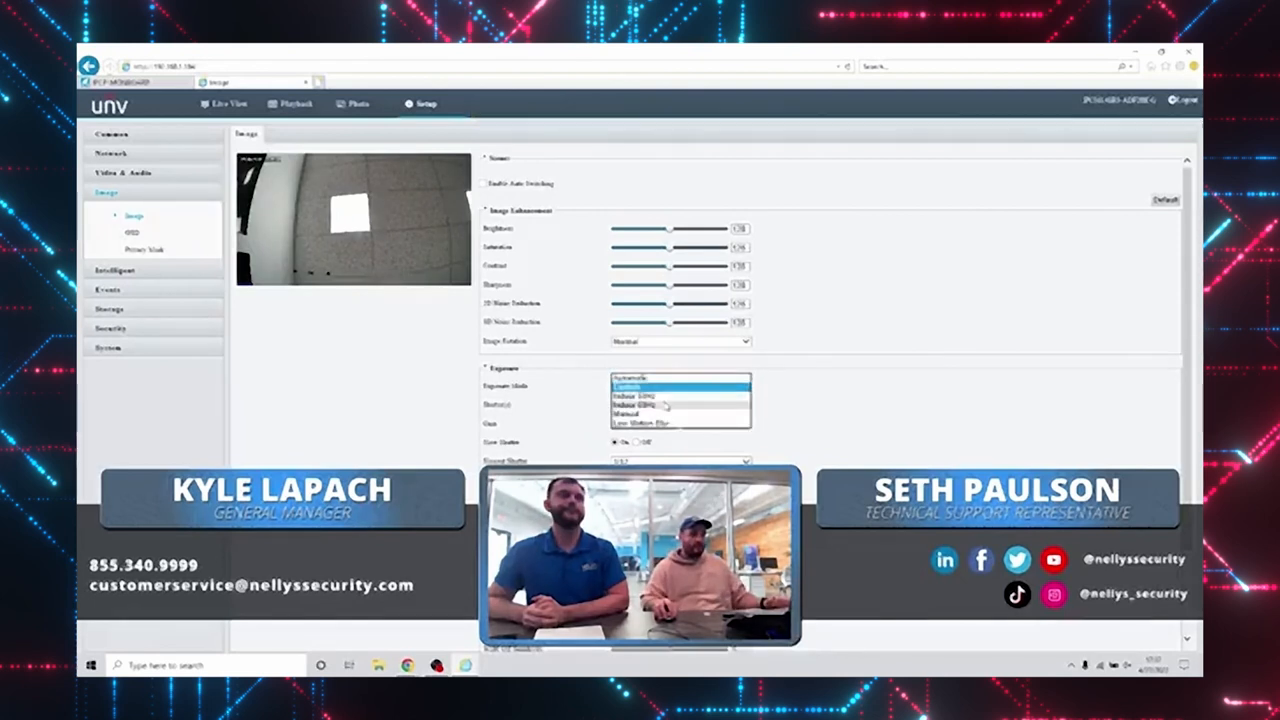
pyautogui.click(630, 396)
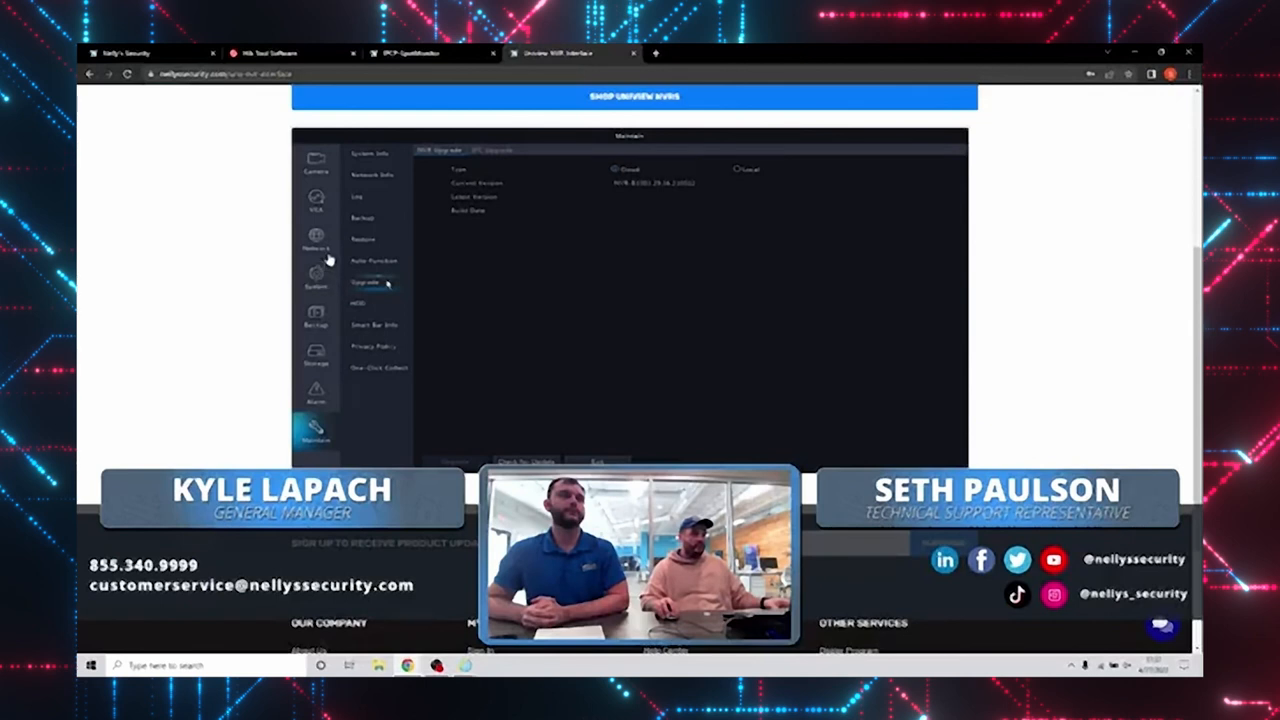
# Step: Show the warehouse camera's image page on the NVR with Exposure expanded
pyautogui.click(316, 160)
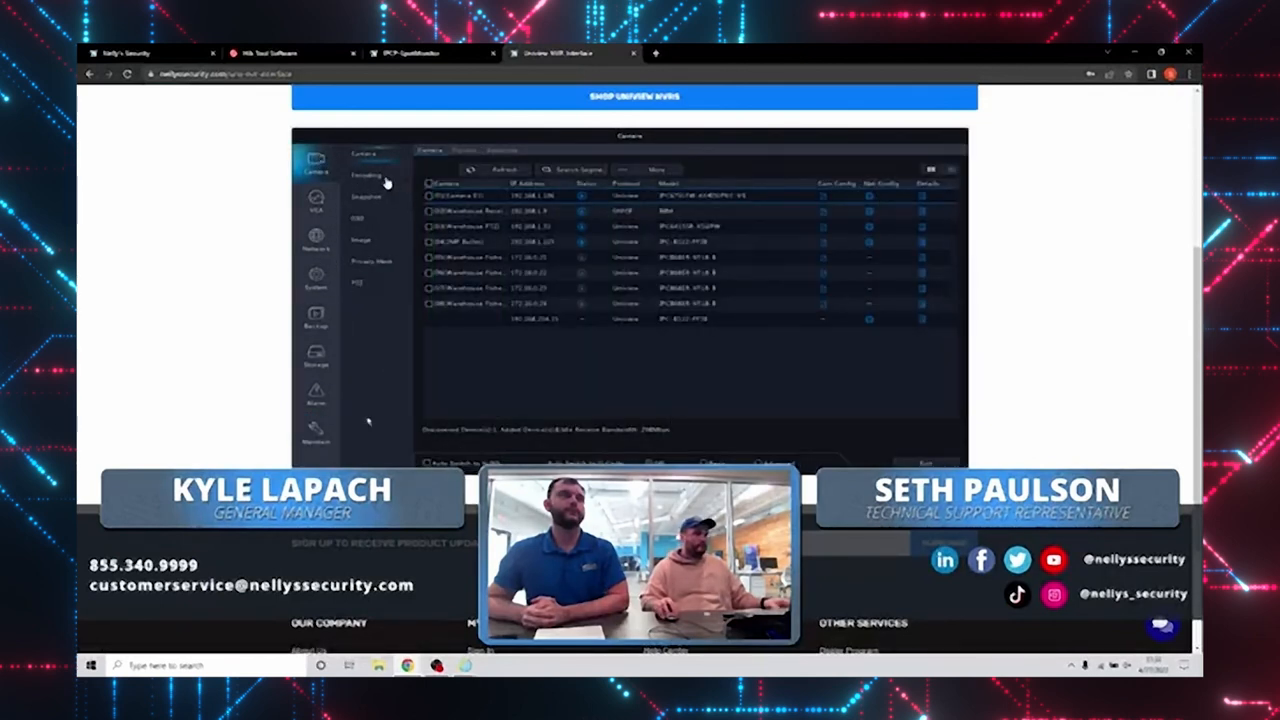
pyautogui.click(360, 240)
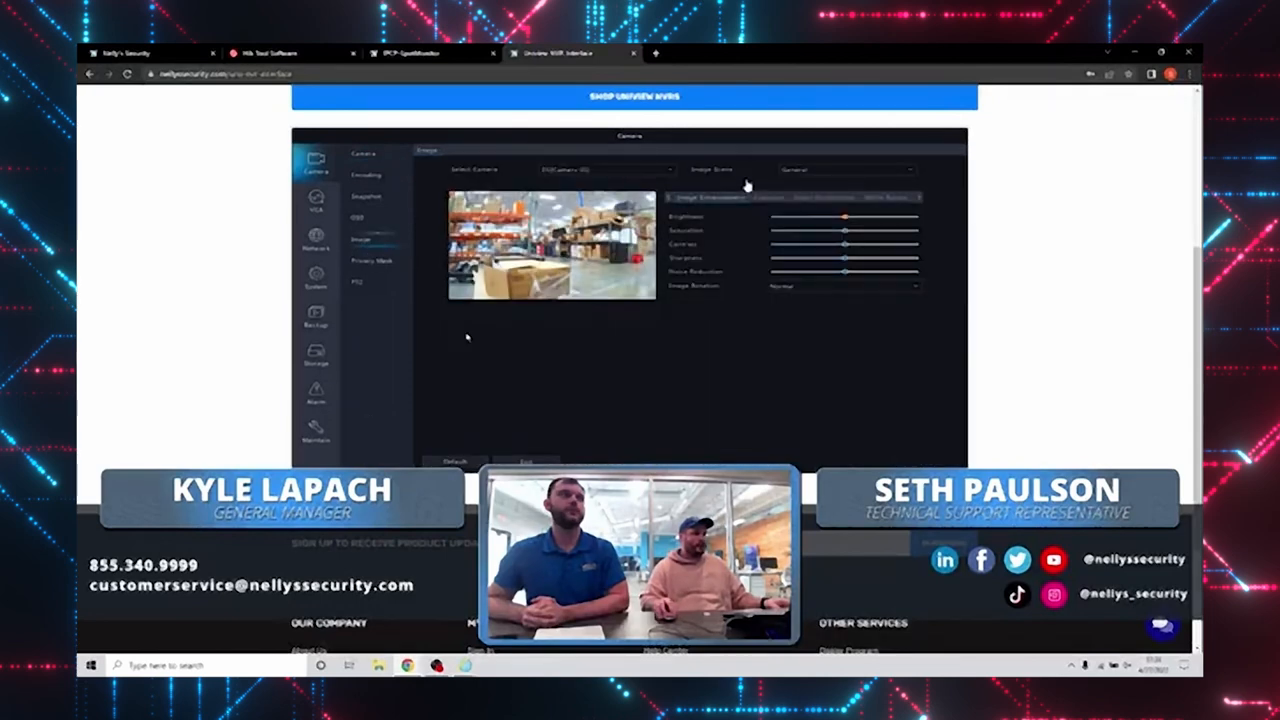
pyautogui.click(768, 198)
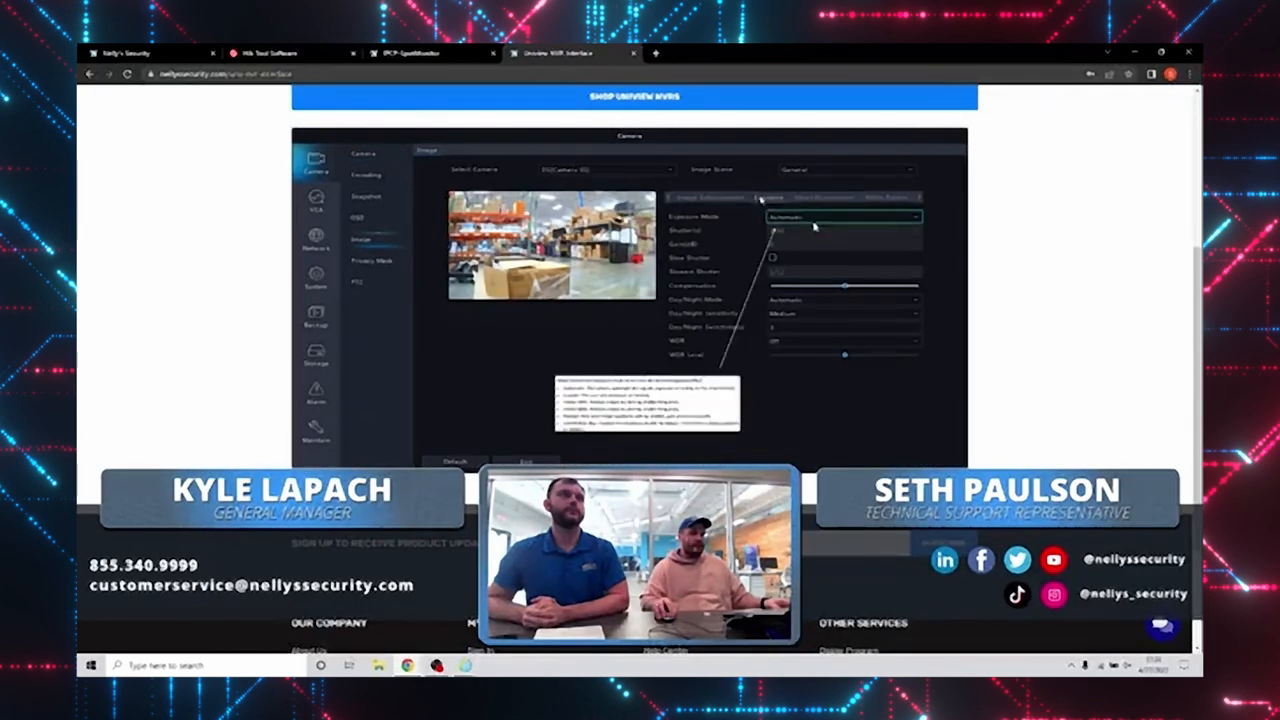